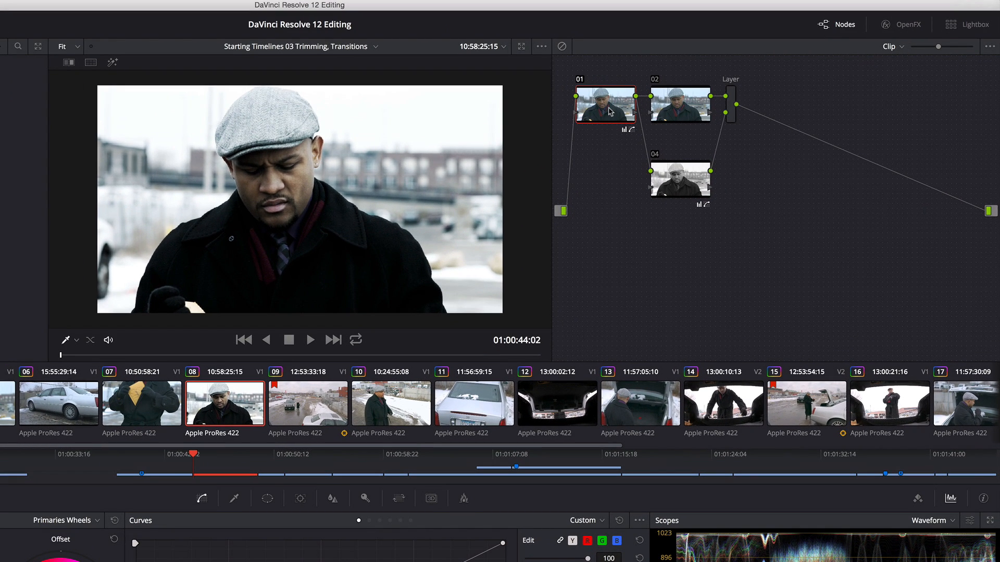
{"action": "mouse_move", "coordinate": [607, 111]}
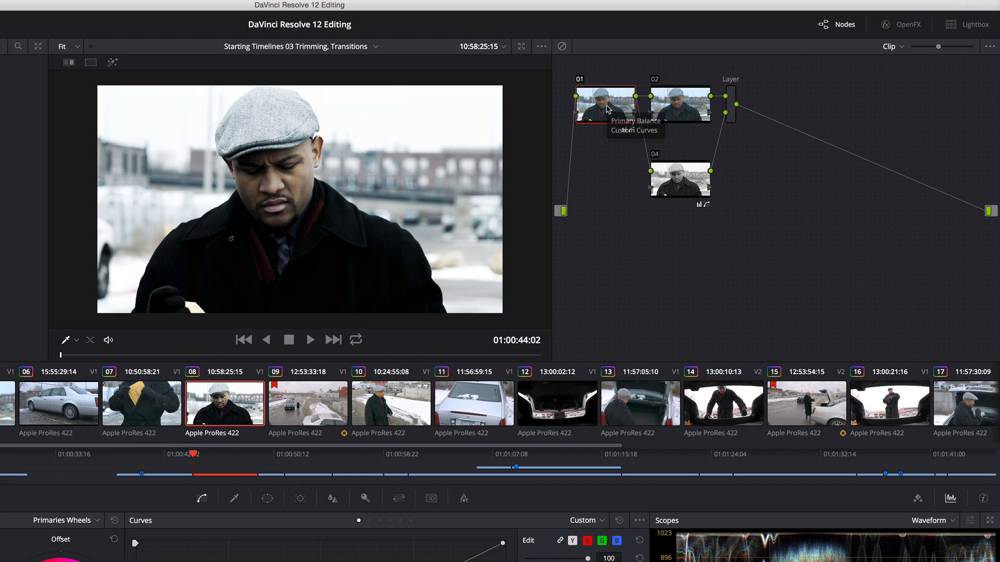
Create a compound node from selected nodes 02, 04 and the Layer Mixer.
{"action": "left_click", "coordinate": [679, 106]}
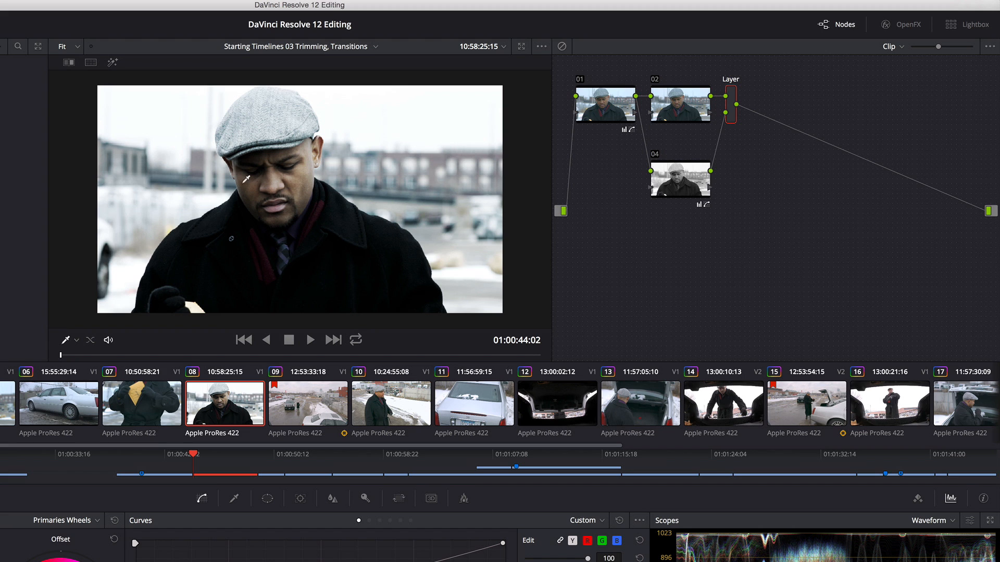
{"action": "mouse_move", "coordinate": [308, 236]}
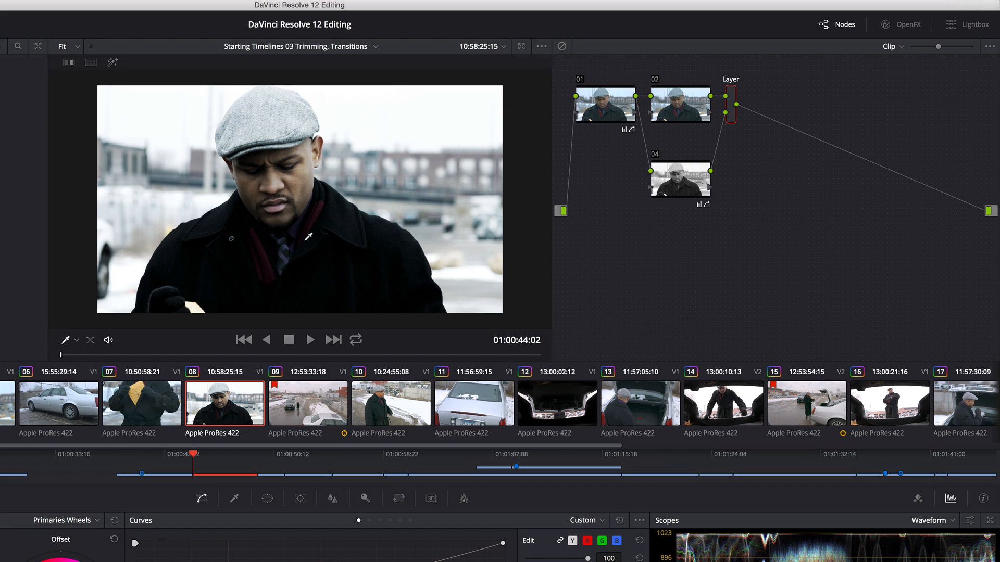
{"action": "mouse_move", "coordinate": [705, 104]}
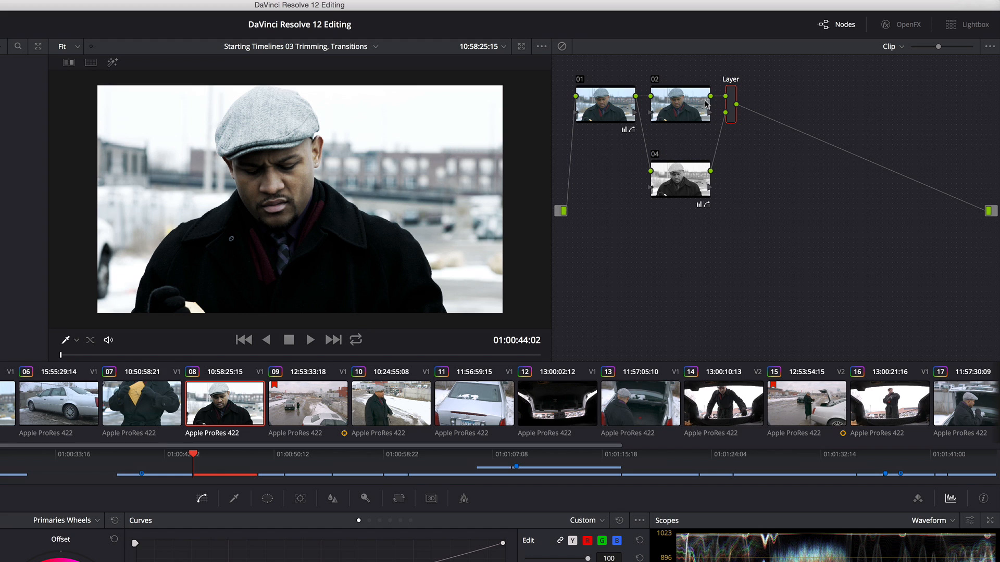
{"action": "mouse_move", "coordinate": [671, 208]}
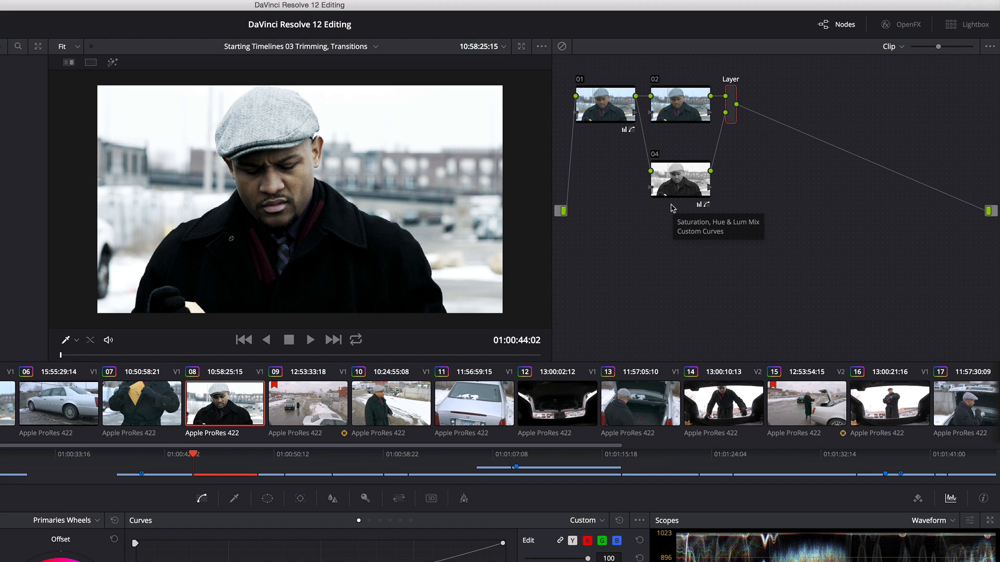
{"action": "mouse_move", "coordinate": [715, 120]}
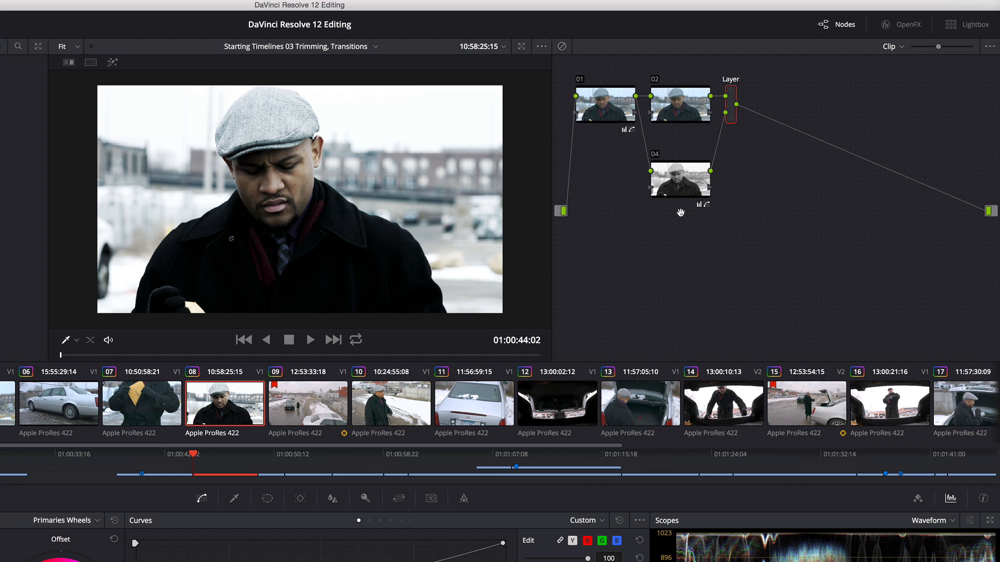
{"action": "mouse_move", "coordinate": [681, 234]}
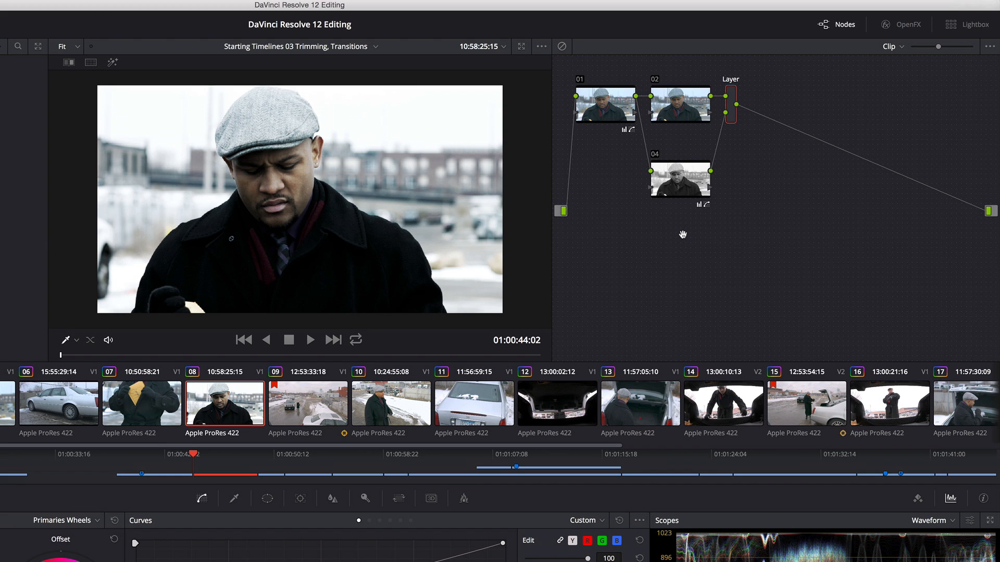
{"action": "mouse_move", "coordinate": [701, 104]}
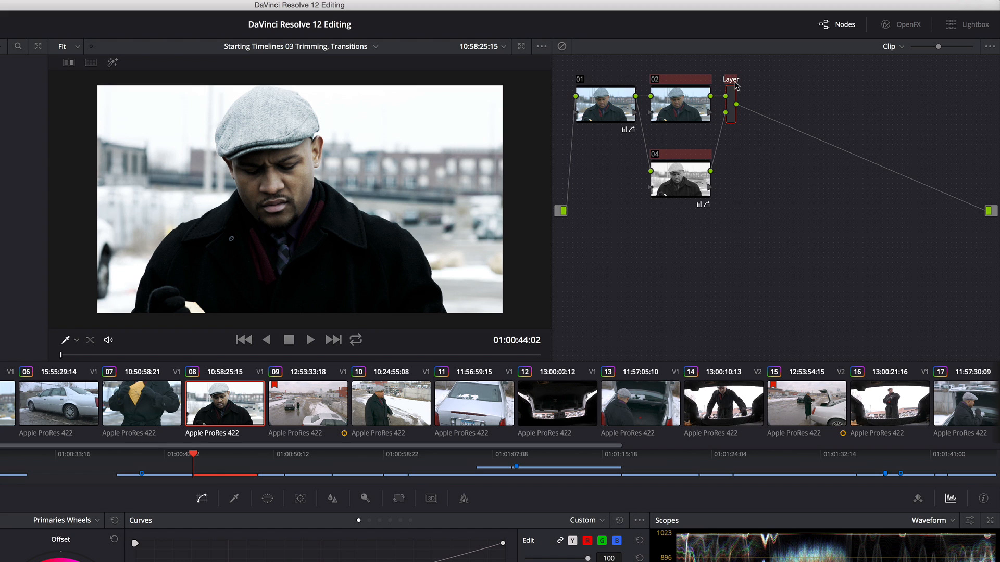
{"action": "mouse_move", "coordinate": [732, 94]}
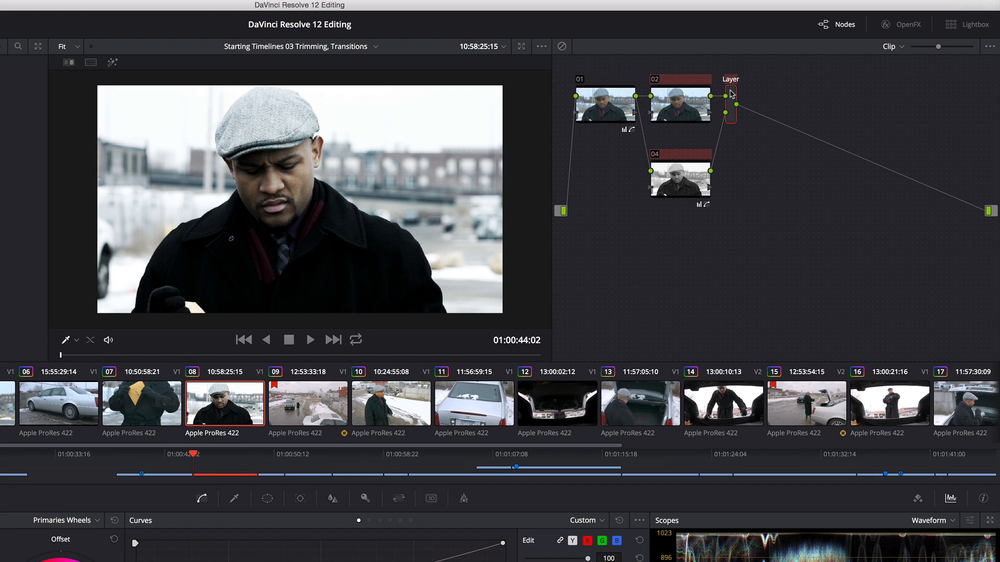
{"action": "right_click", "coordinate": [679, 105]}
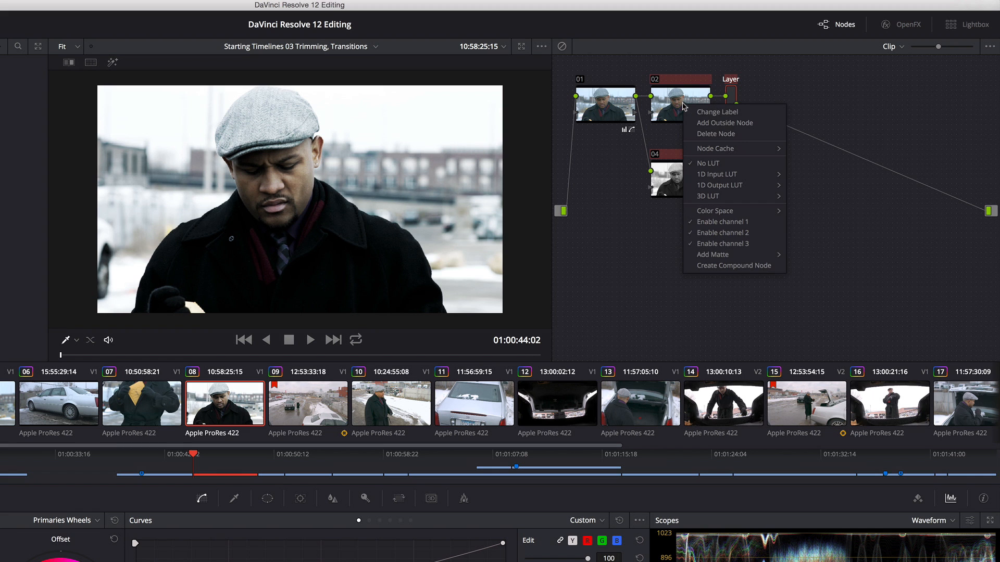
{"action": "mouse_move", "coordinate": [715, 265]}
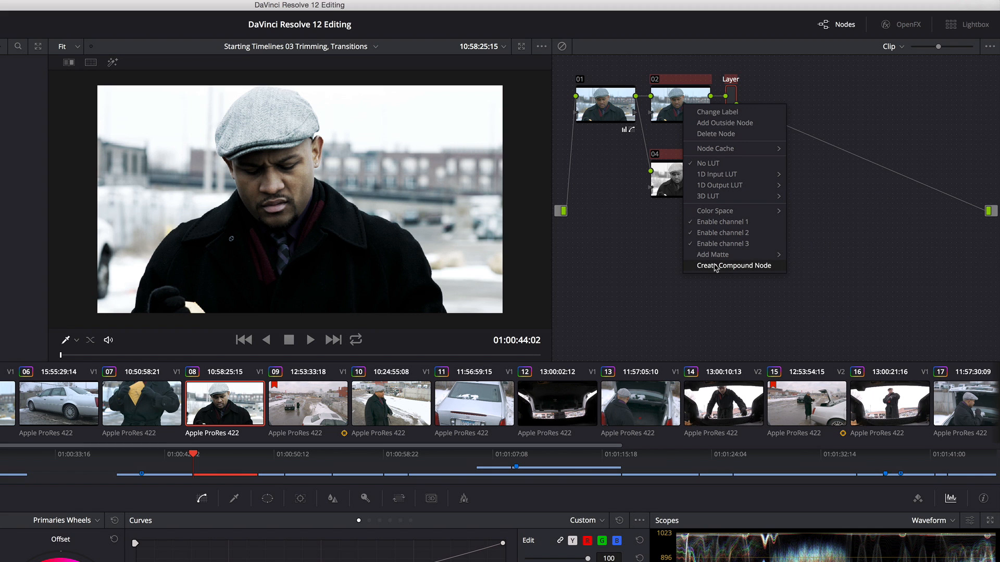
{"action": "left_click", "coordinate": [733, 266]}
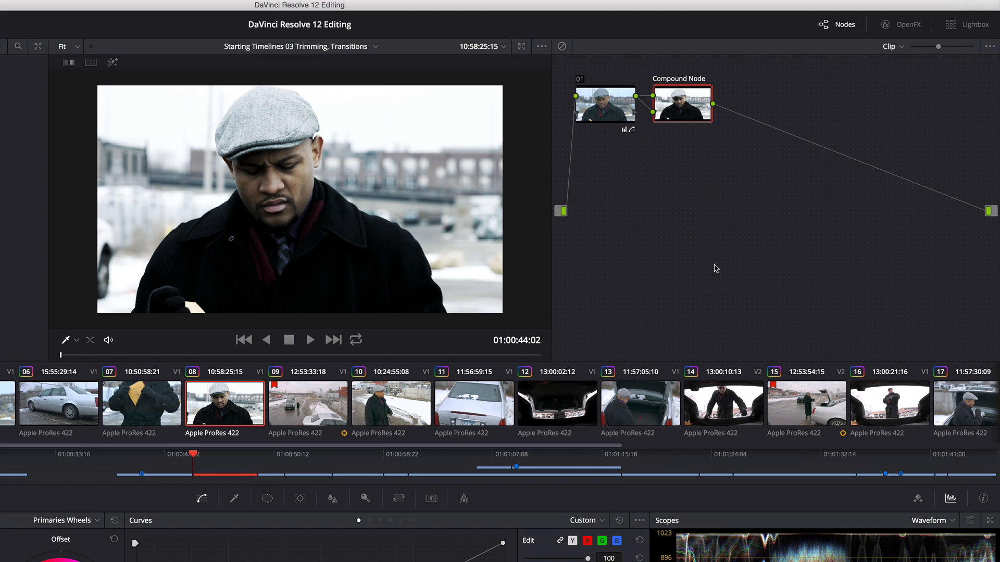
{"action": "mouse_move", "coordinate": [681, 103]}
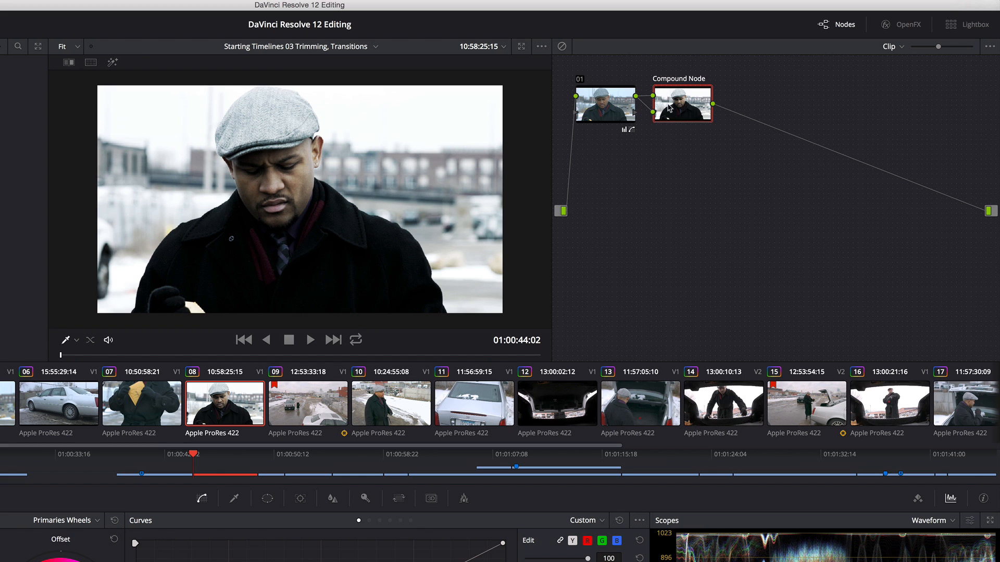
Change the compound node's label to 'Bleach'.
{"action": "right_click", "coordinate": [681, 103]}
{"action": "type", "text": "Bleach"}
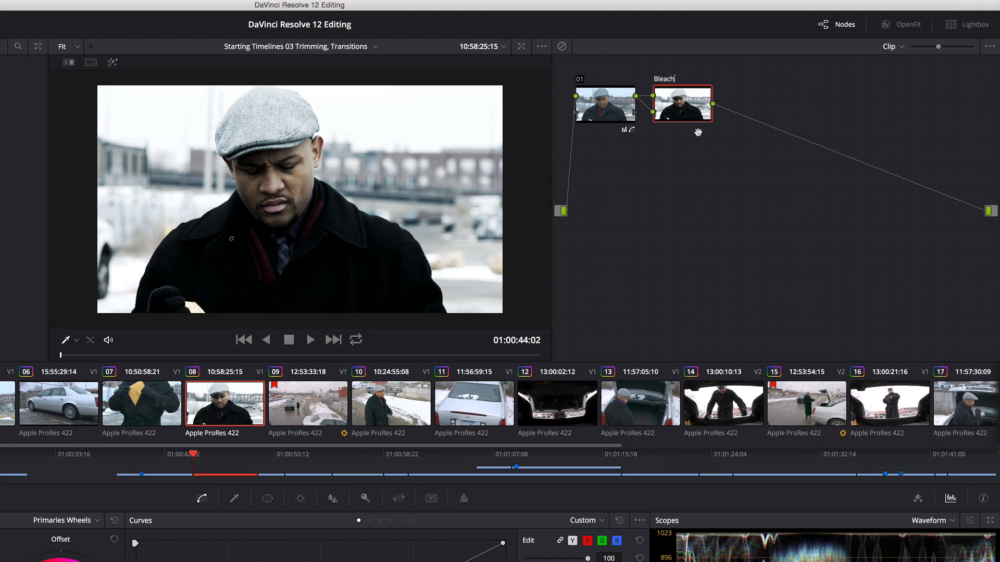
{"action": "key", "text": "Return"}
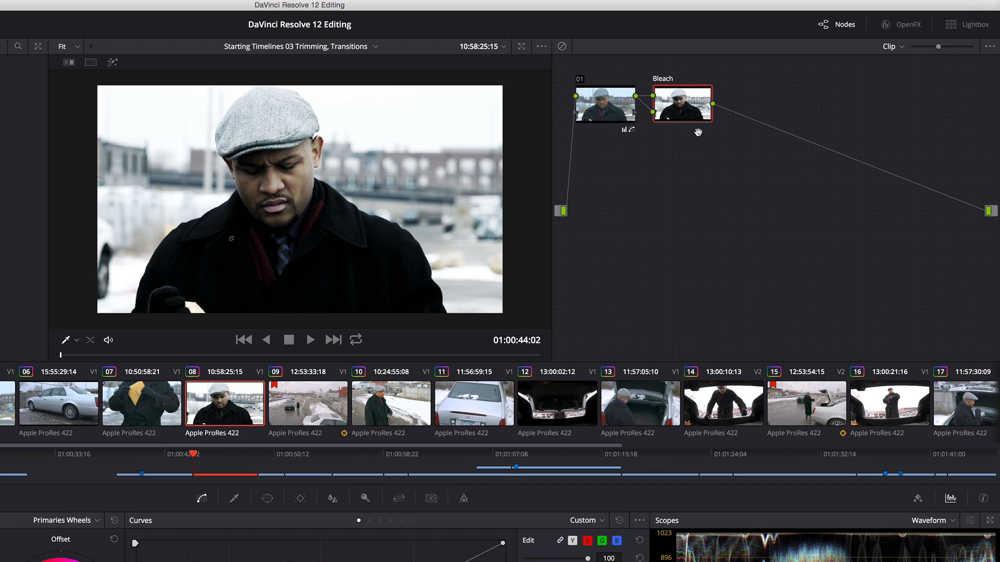
{"action": "mouse_move", "coordinate": [700, 123]}
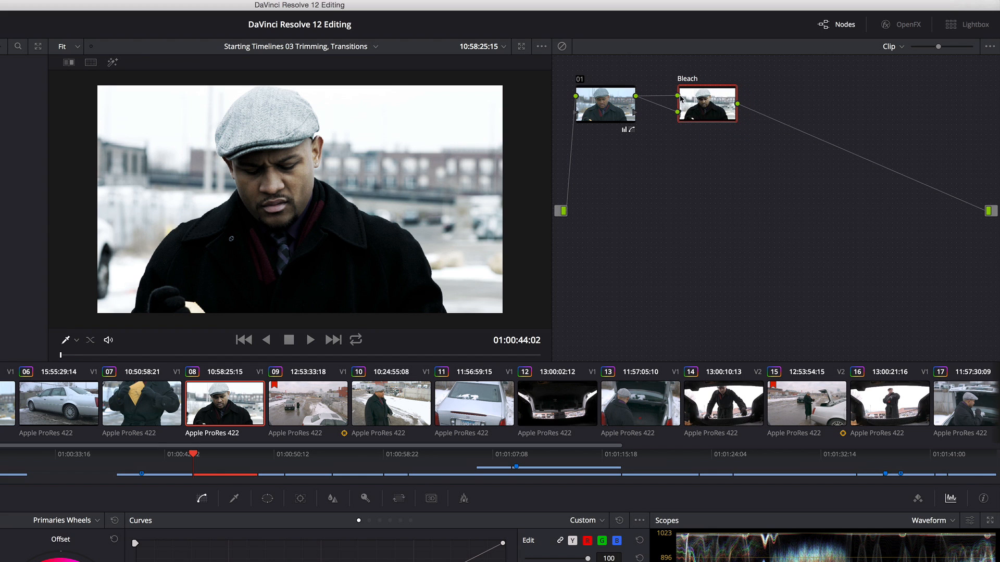
{"action": "mouse_move", "coordinate": [710, 120]}
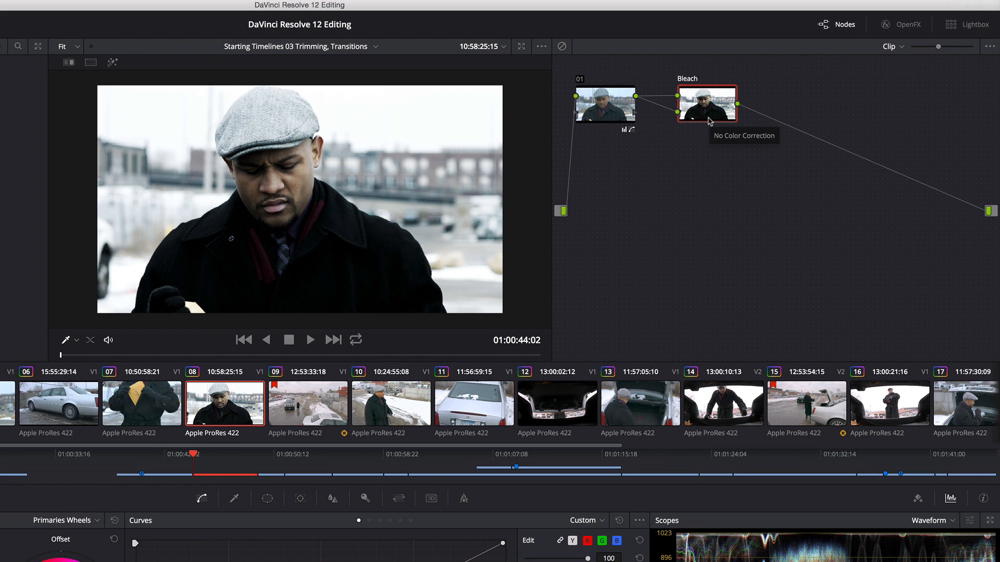
{"action": "mouse_move", "coordinate": [706, 107]}
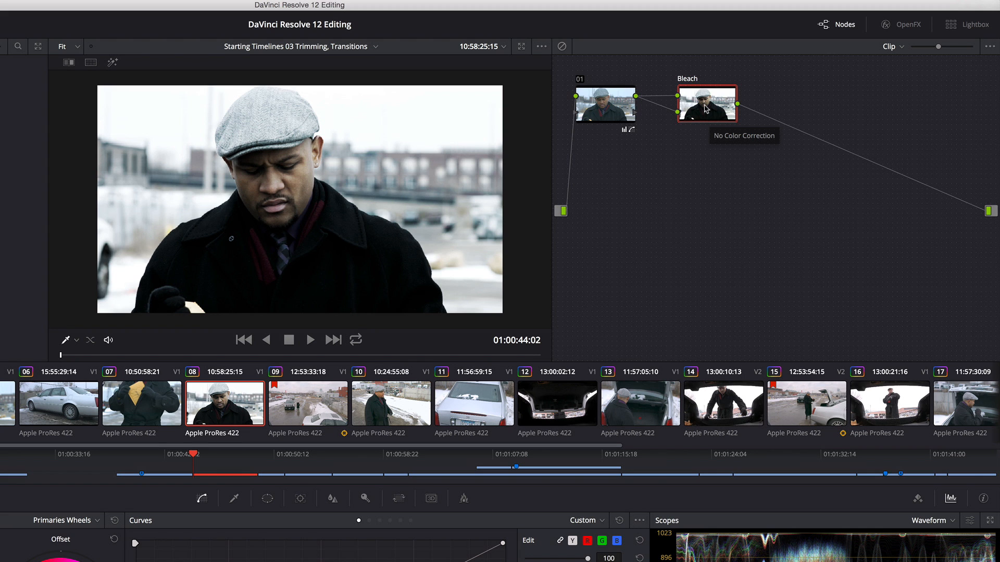
Show the Bleach compound node's interior with nodes 01, 03 and the Layer mixer.
{"action": "right_click", "coordinate": [706, 107]}
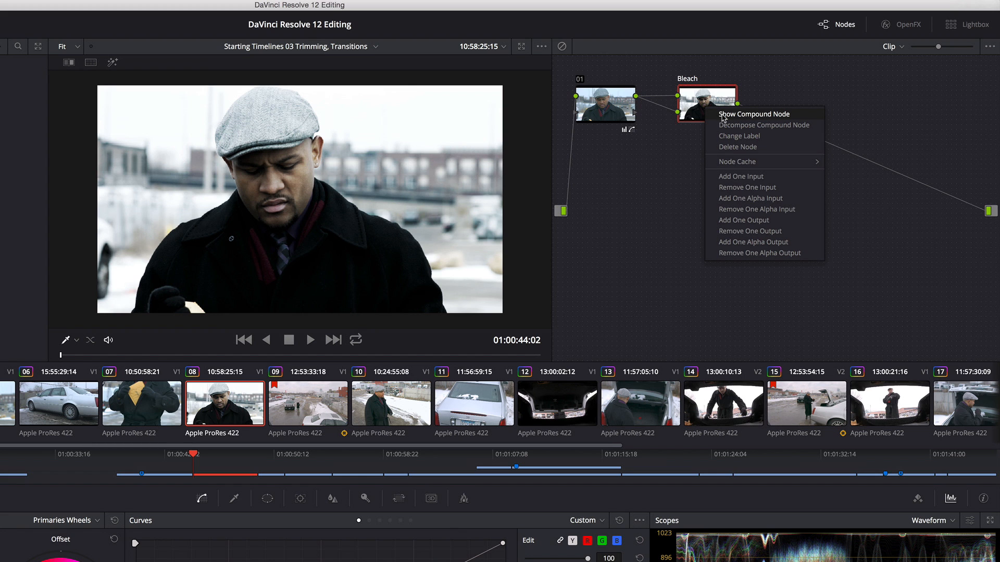
{"action": "left_click", "coordinate": [754, 114]}
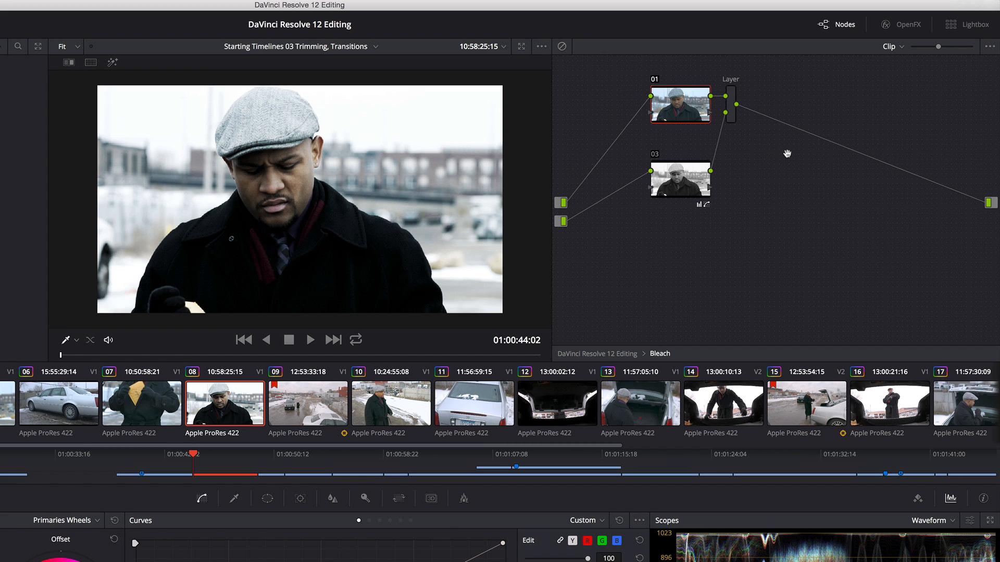
{"action": "mouse_move", "coordinate": [615, 352]}
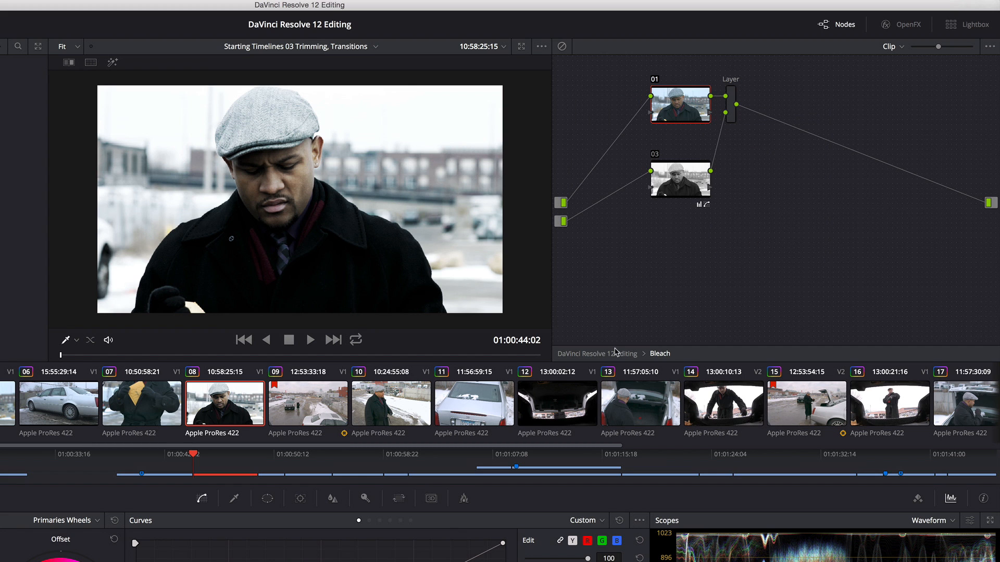
{"action": "mouse_move", "coordinate": [666, 359]}
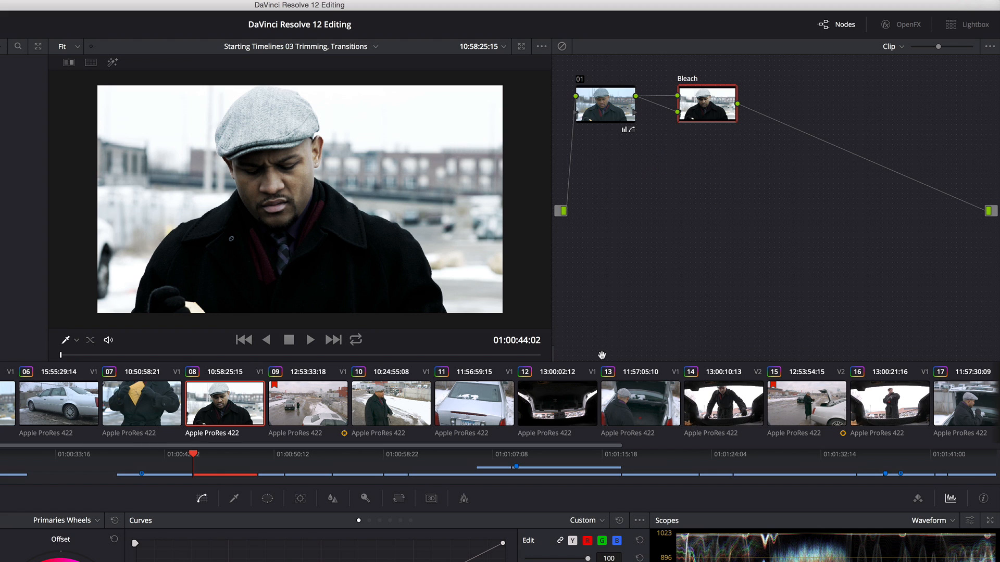
{"action": "mouse_move", "coordinate": [710, 105]}
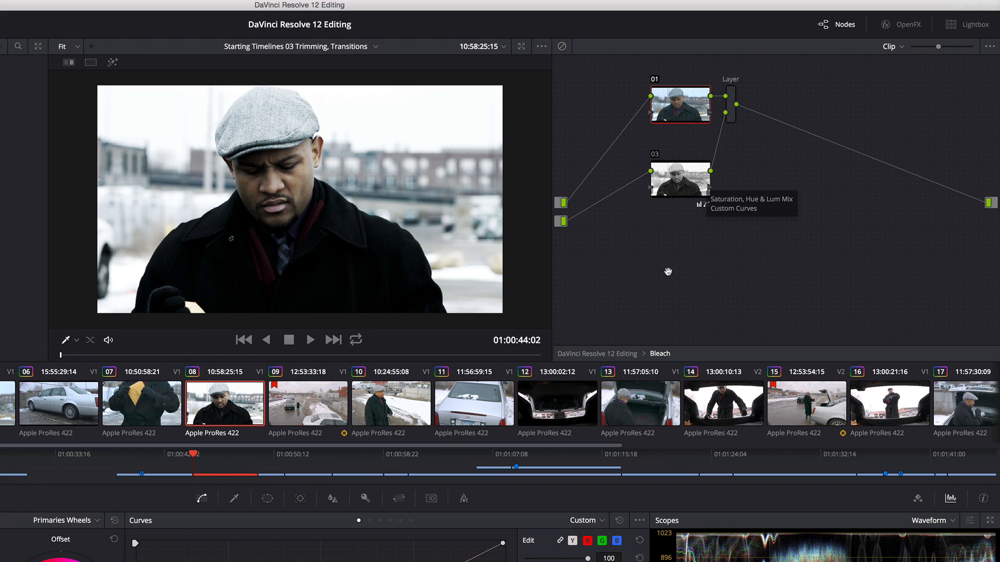
{"action": "mouse_move", "coordinate": [734, 111]}
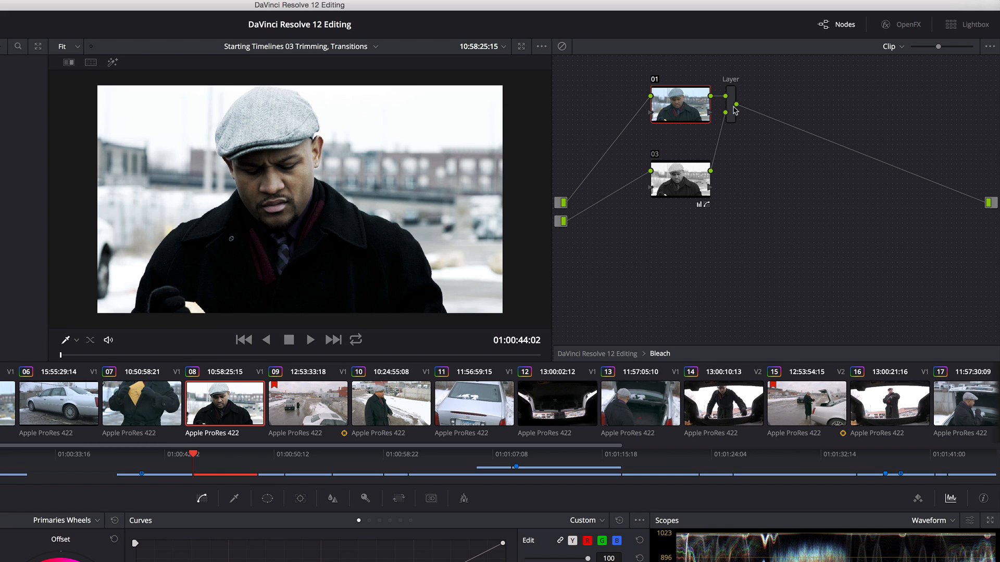
{"action": "mouse_move", "coordinate": [732, 96]}
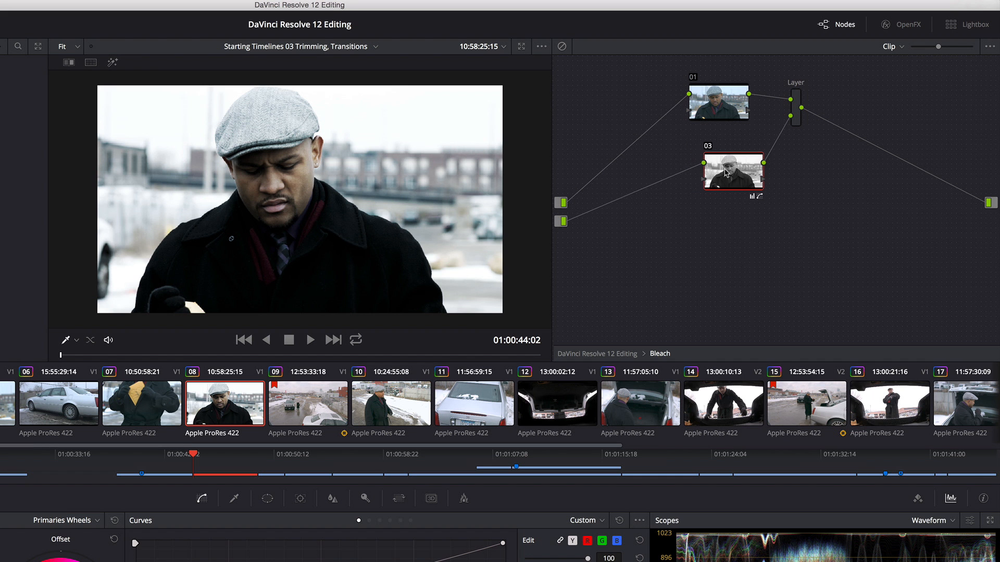
Add a new serial node 04 before node 01 inside the Bleach compound.
{"action": "left_click", "coordinate": [717, 103]}
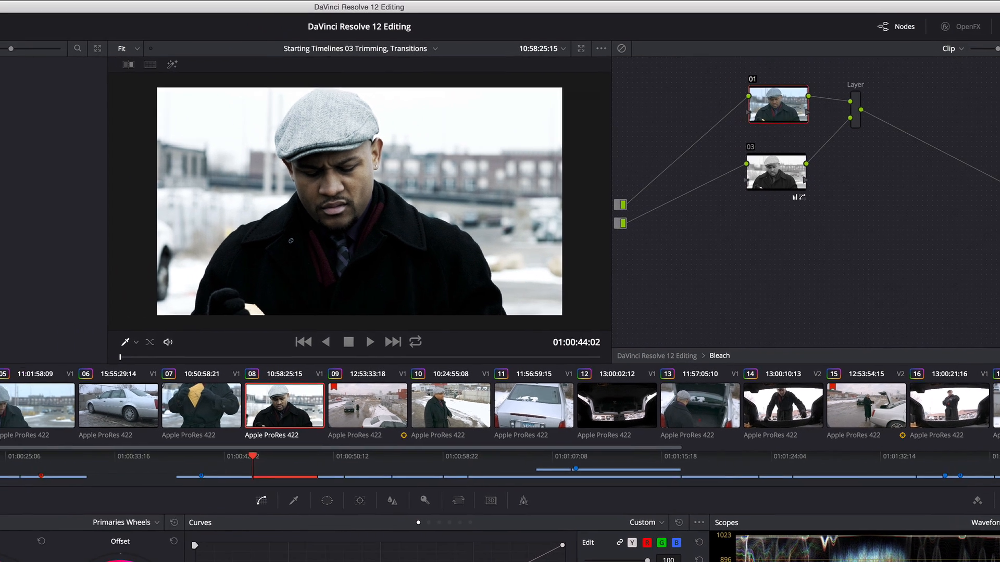
{"action": "left_click", "coordinate": [286, 7]}
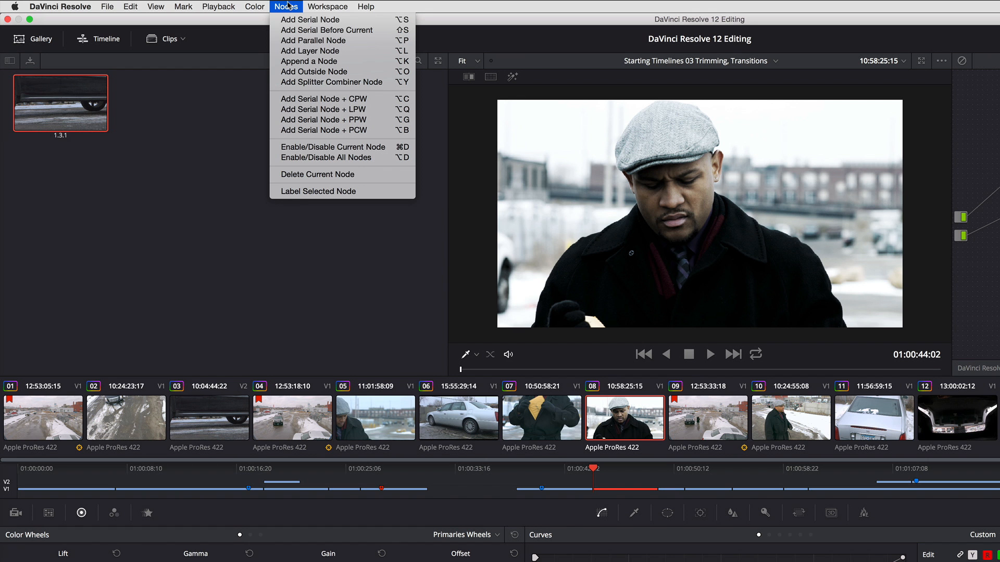
{"action": "mouse_move", "coordinate": [326, 30]}
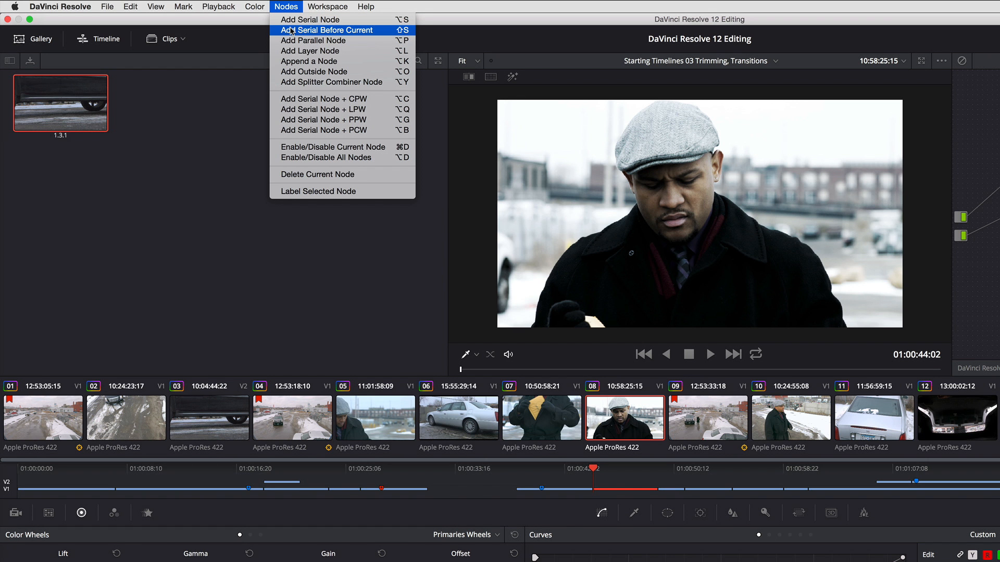
{"action": "left_click", "coordinate": [327, 31]}
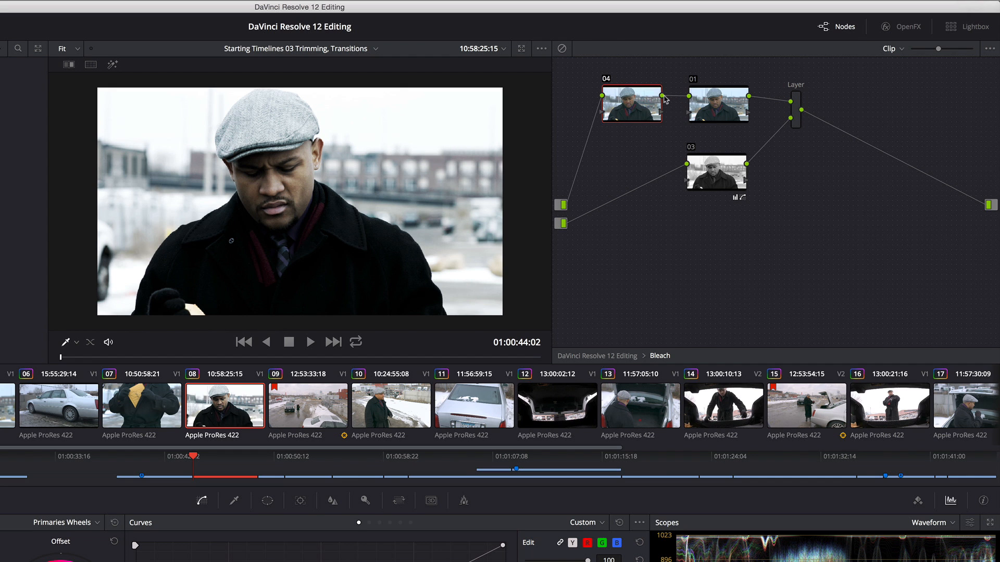
{"action": "mouse_move", "coordinate": [652, 185]}
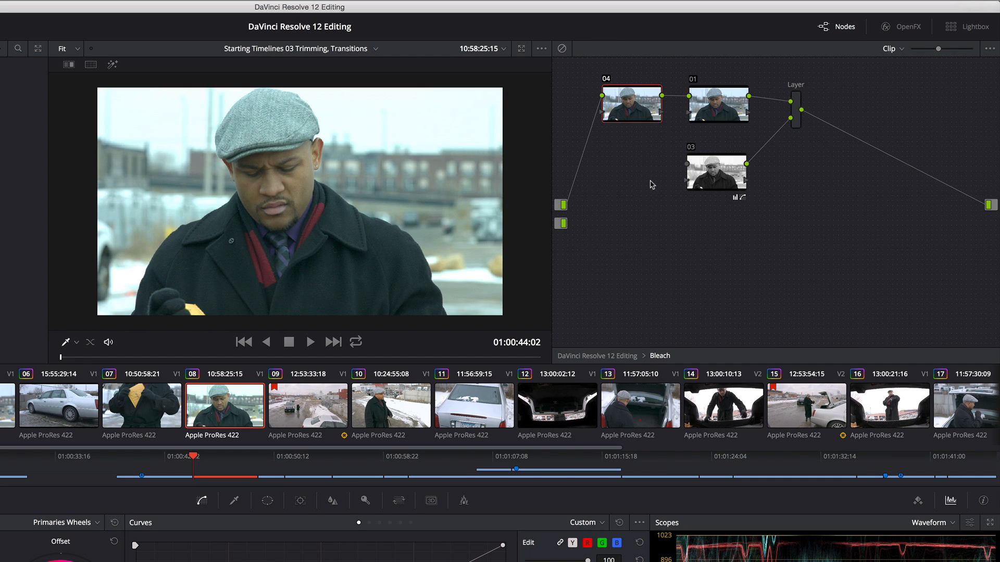
{"action": "mouse_move", "coordinate": [662, 99]}
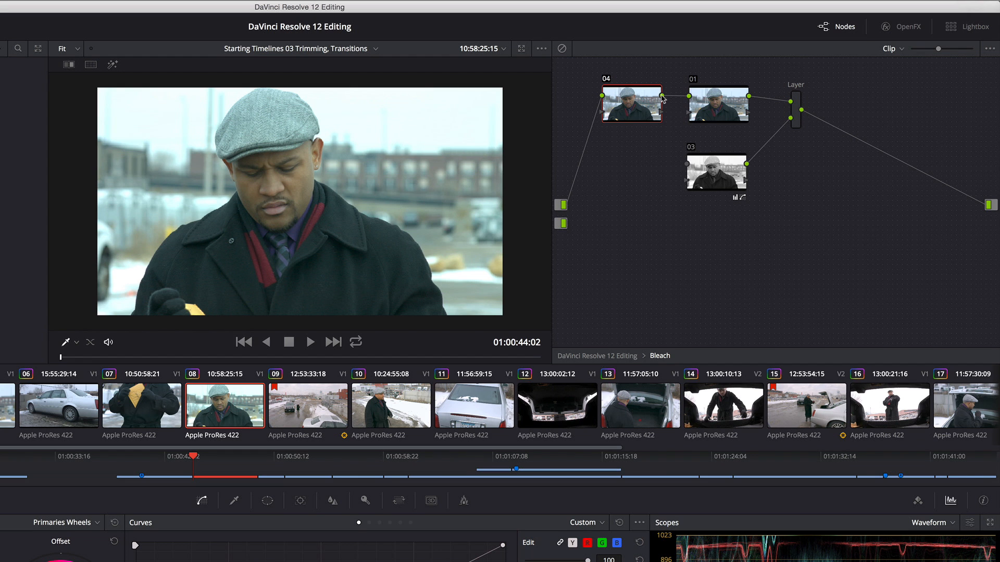
{"action": "mouse_move", "coordinate": [683, 166]}
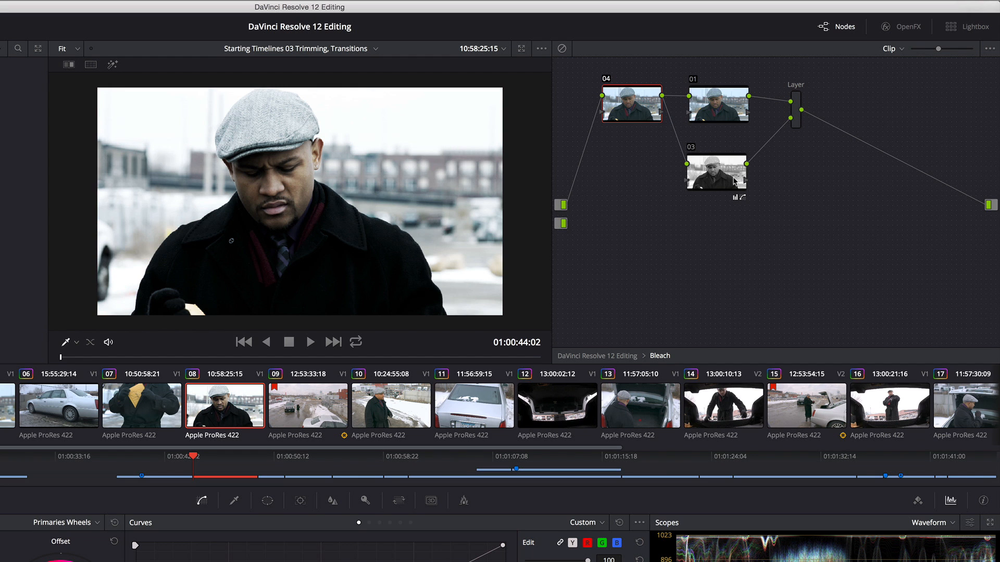
{"action": "mouse_move", "coordinate": [560, 228]}
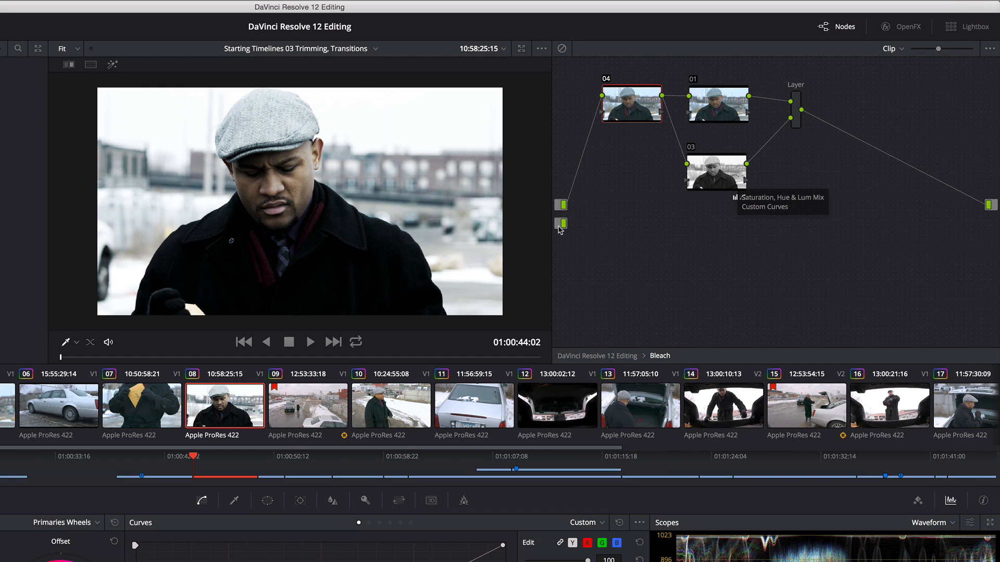
{"action": "mouse_move", "coordinate": [560, 208]}
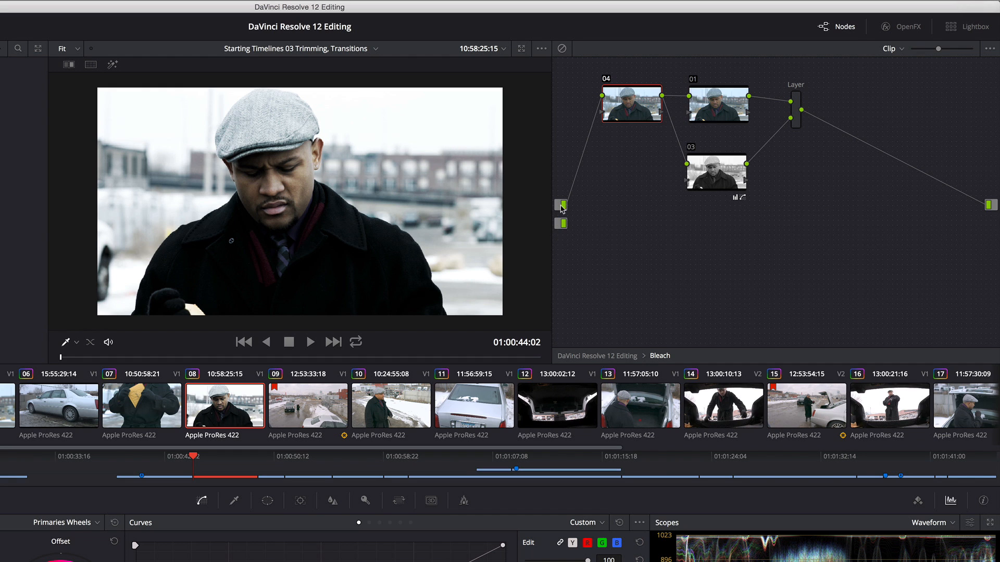
{"action": "mouse_move", "coordinate": [561, 213]}
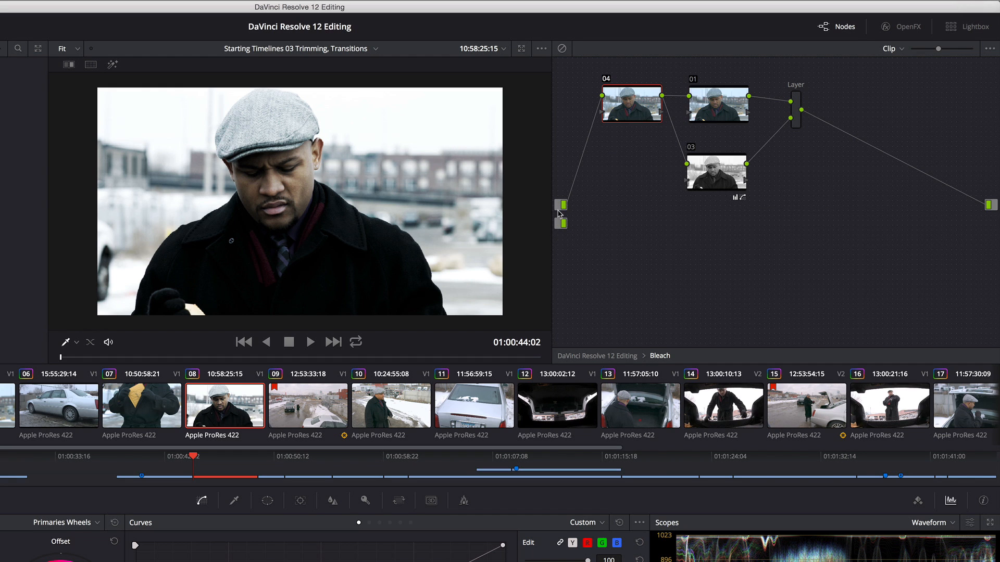
{"action": "mouse_move", "coordinate": [585, 358]}
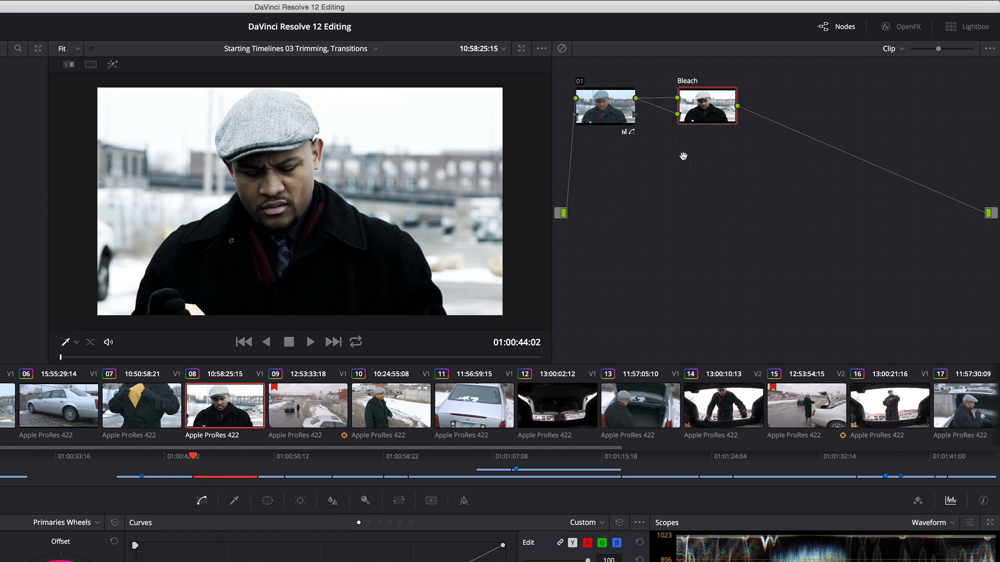
{"action": "mouse_move", "coordinate": [670, 113]}
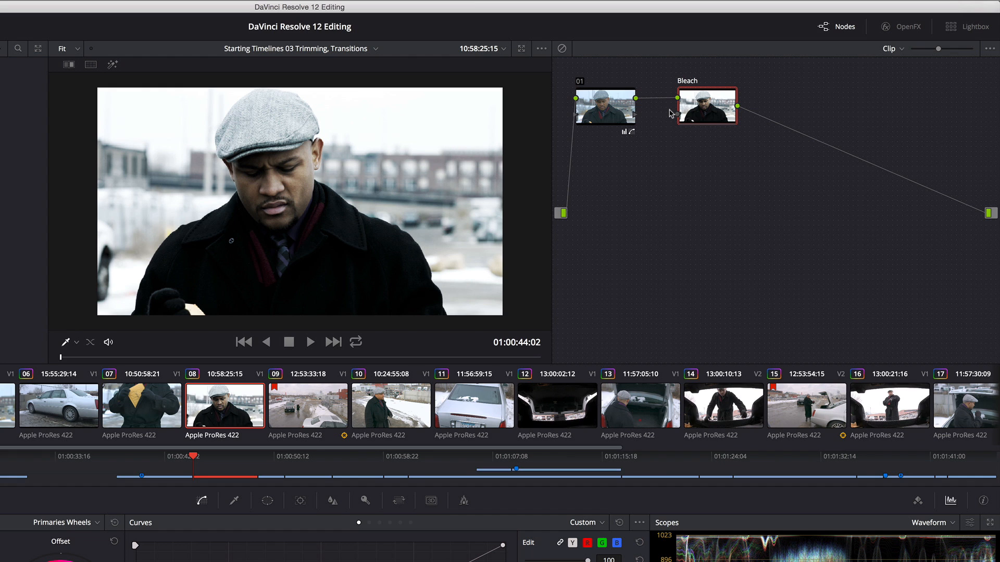
{"action": "mouse_move", "coordinate": [675, 121]}
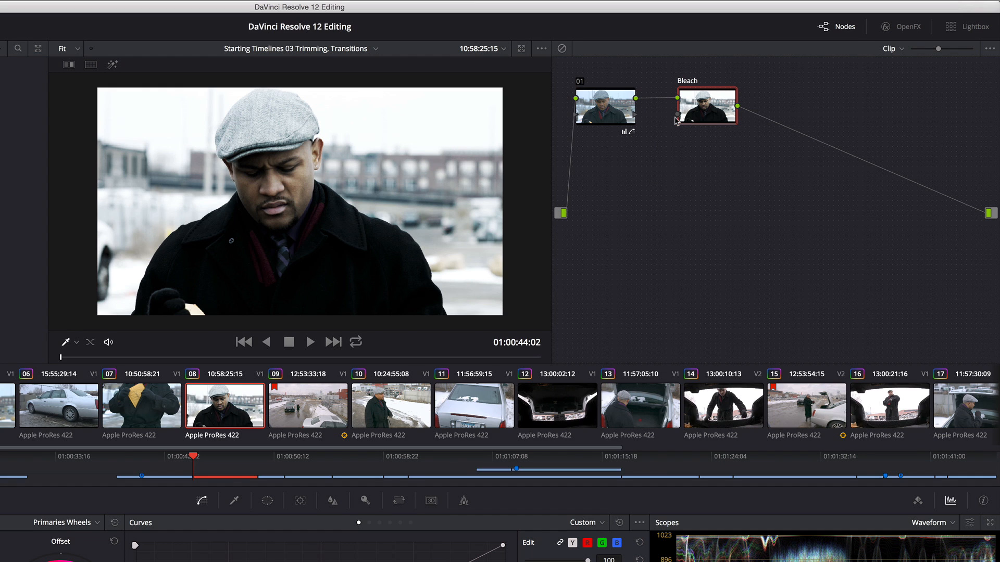
{"action": "mouse_move", "coordinate": [686, 128]}
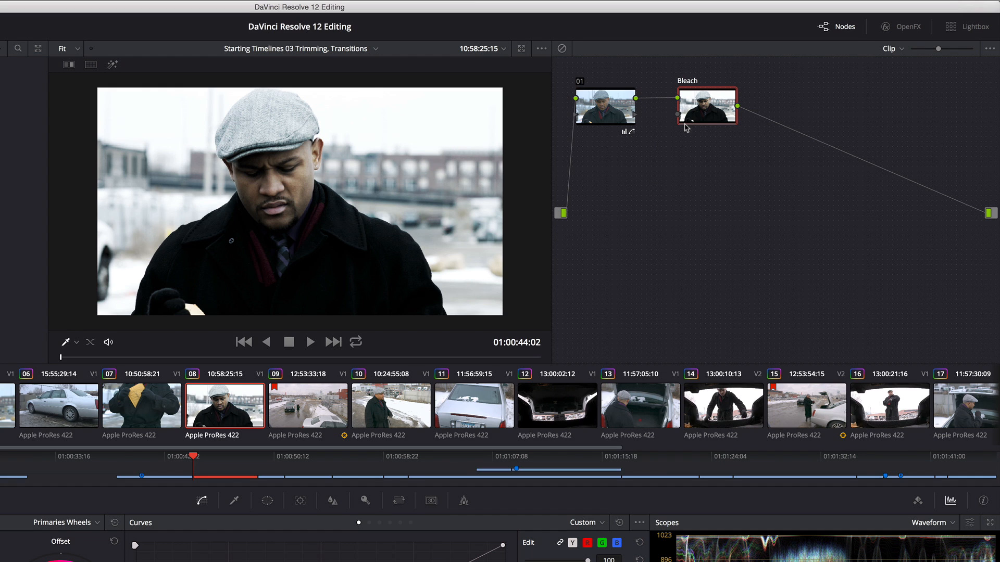
{"action": "mouse_move", "coordinate": [693, 153]}
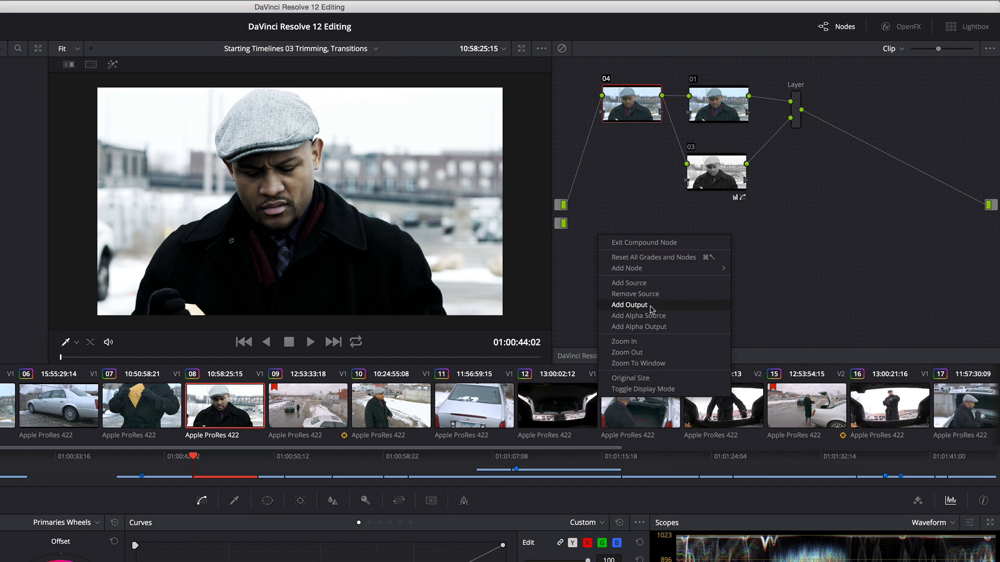
Remove the extra source input so one source feeds node 04.
{"action": "left_click", "coordinate": [628, 305]}
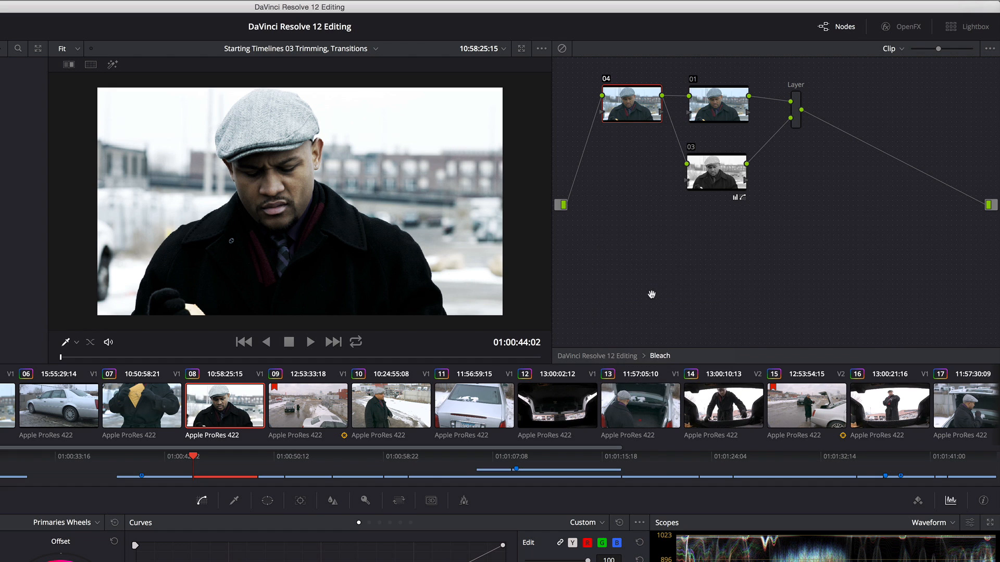
{"action": "mouse_move", "coordinate": [596, 244]}
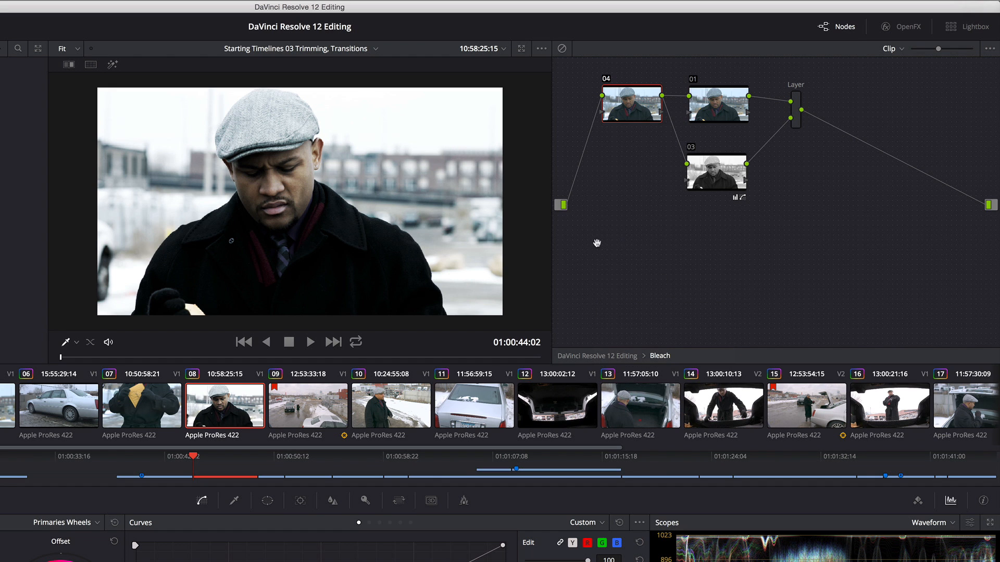
{"action": "mouse_move", "coordinate": [587, 382]}
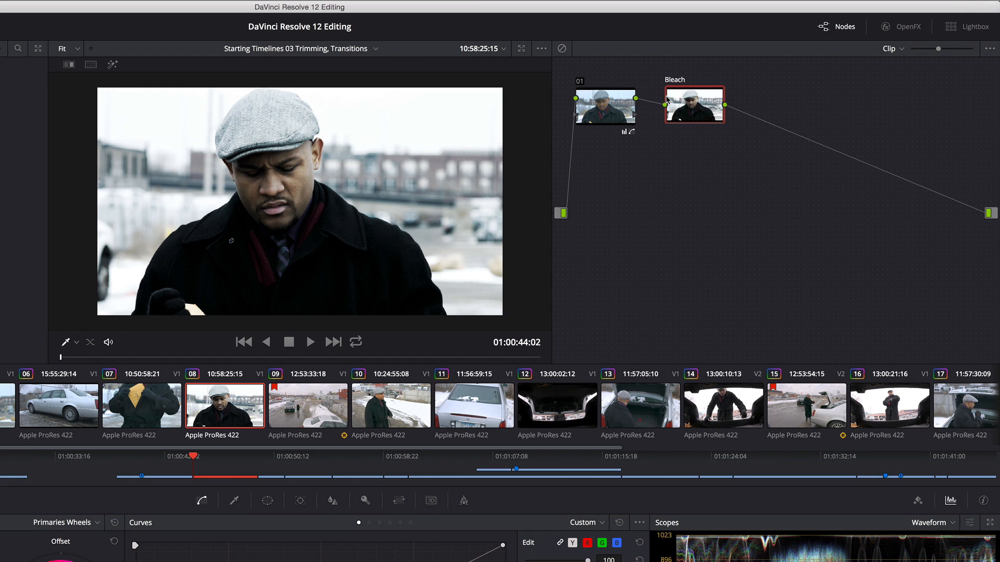
{"action": "mouse_move", "coordinate": [719, 109]}
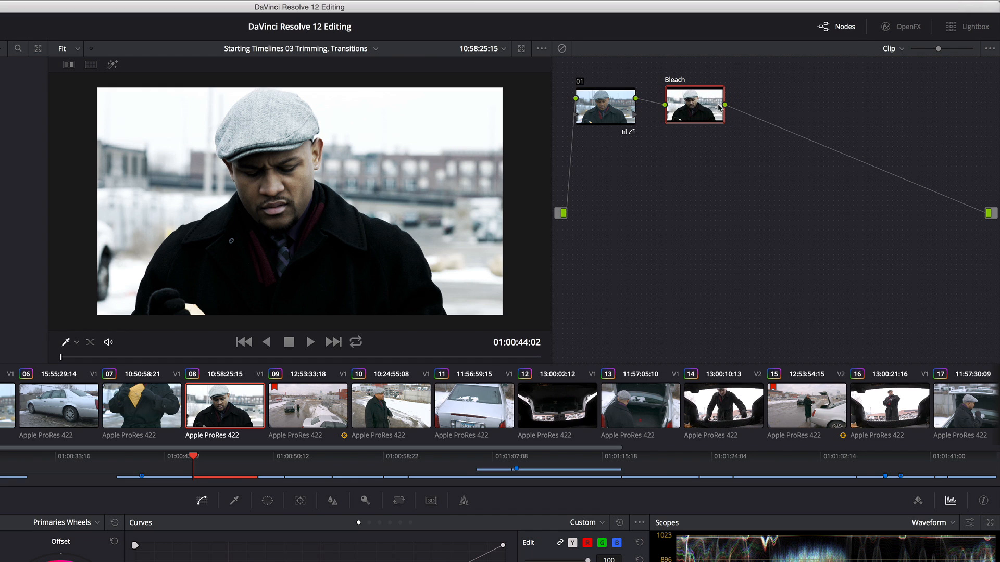
{"action": "mouse_move", "coordinate": [710, 108]}
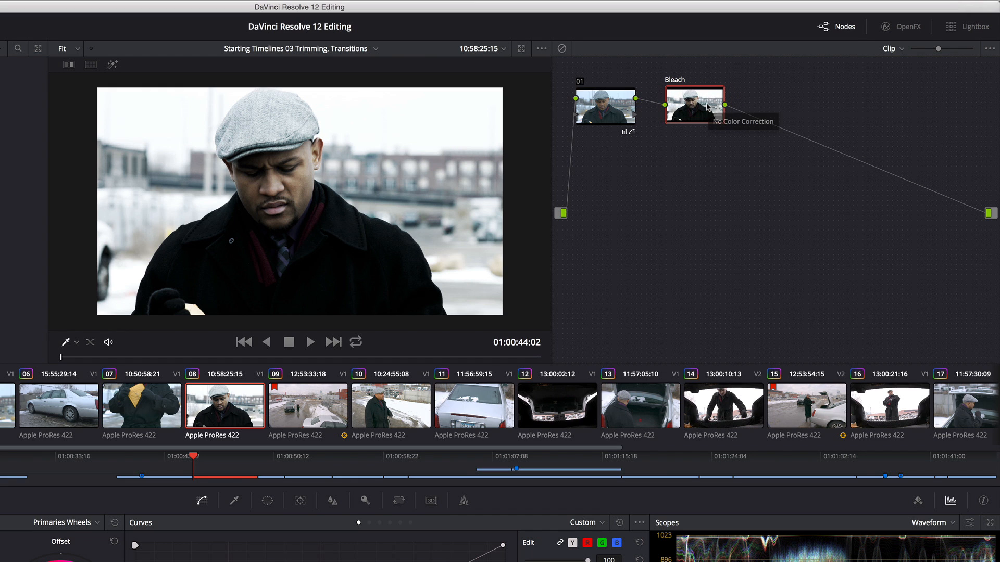
{"action": "mouse_move", "coordinate": [681, 116]}
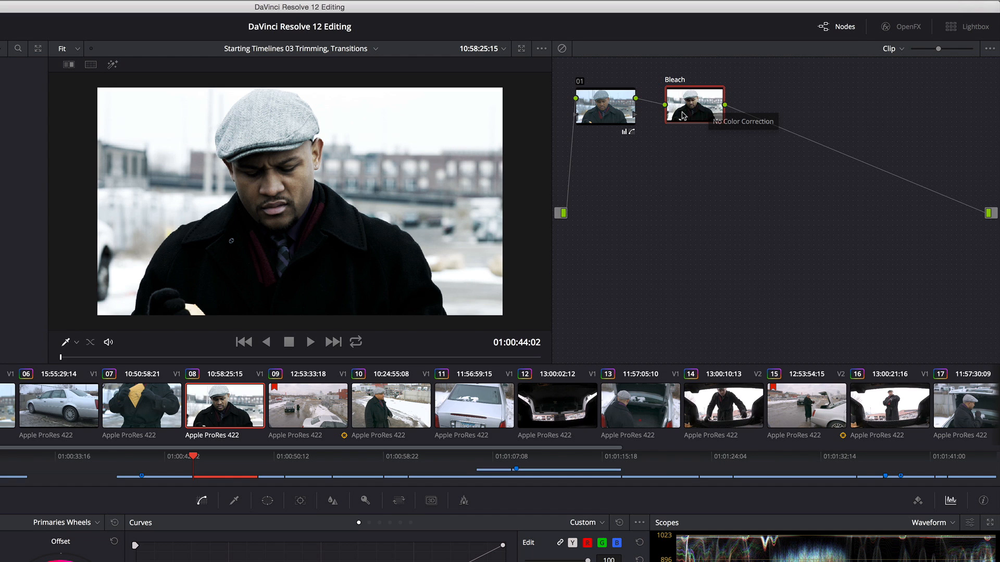
Delete node 01, leaving Bleach alone between source and output.
{"action": "left_click", "coordinate": [604, 108]}
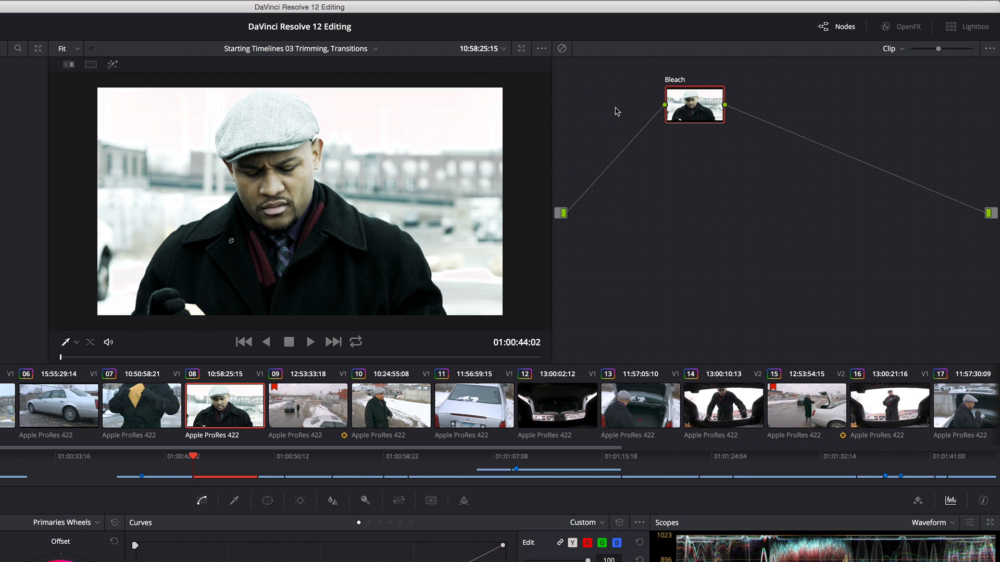
{"action": "mouse_move", "coordinate": [632, 120]}
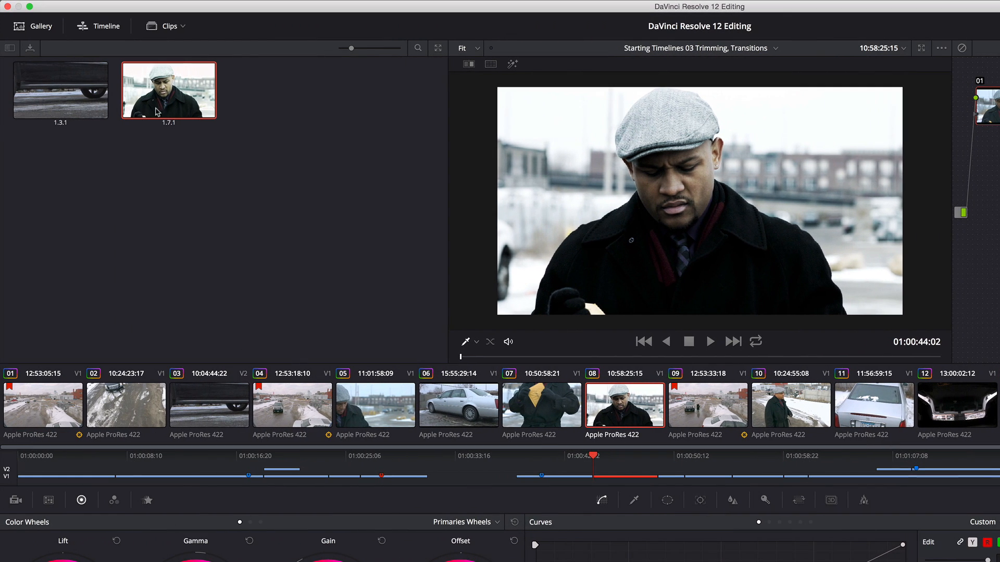
{"action": "right_click", "coordinate": [169, 89]}
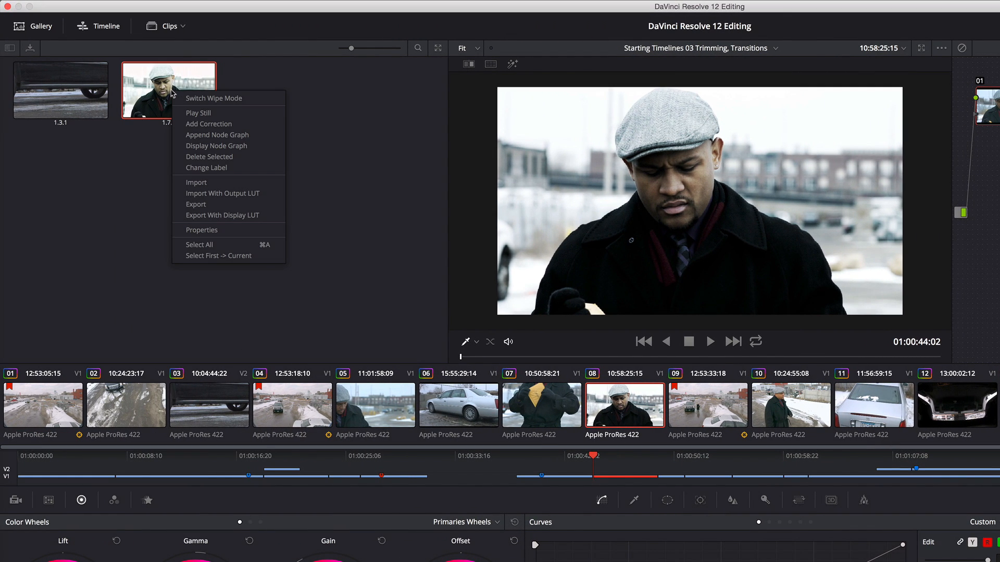
{"action": "left_click", "coordinate": [216, 146]}
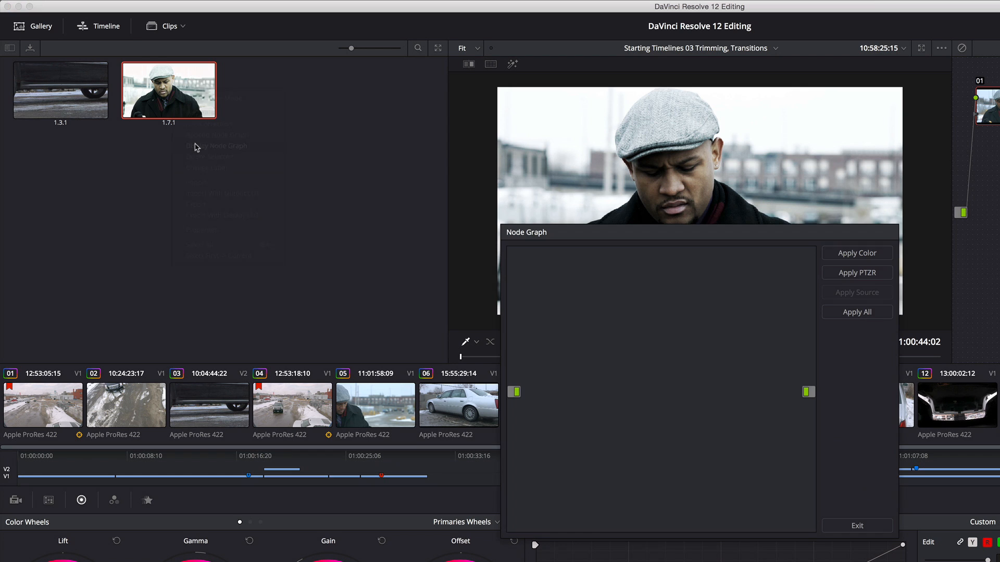
{"action": "left_click", "coordinate": [647, 294]}
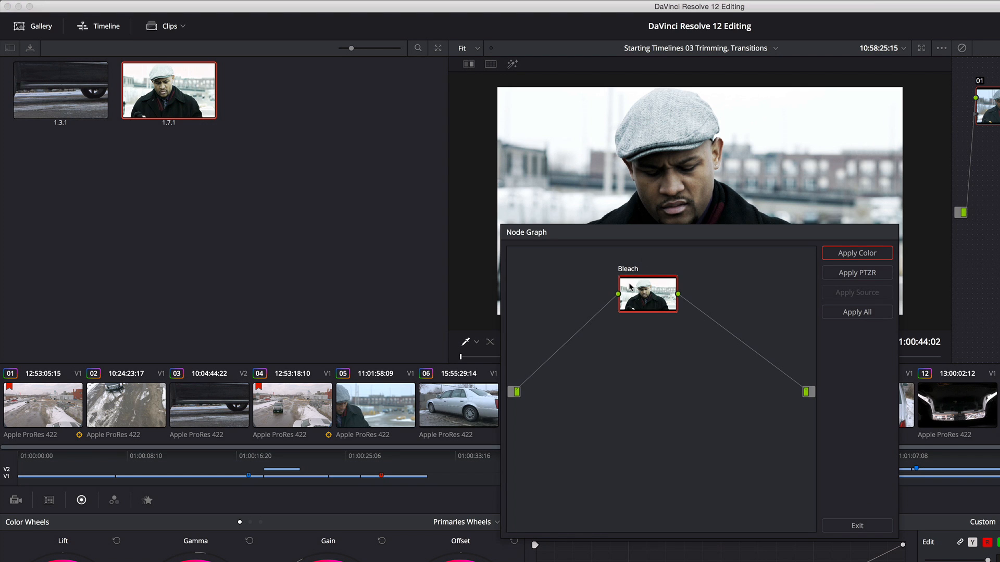
{"action": "mouse_move", "coordinate": [654, 305]}
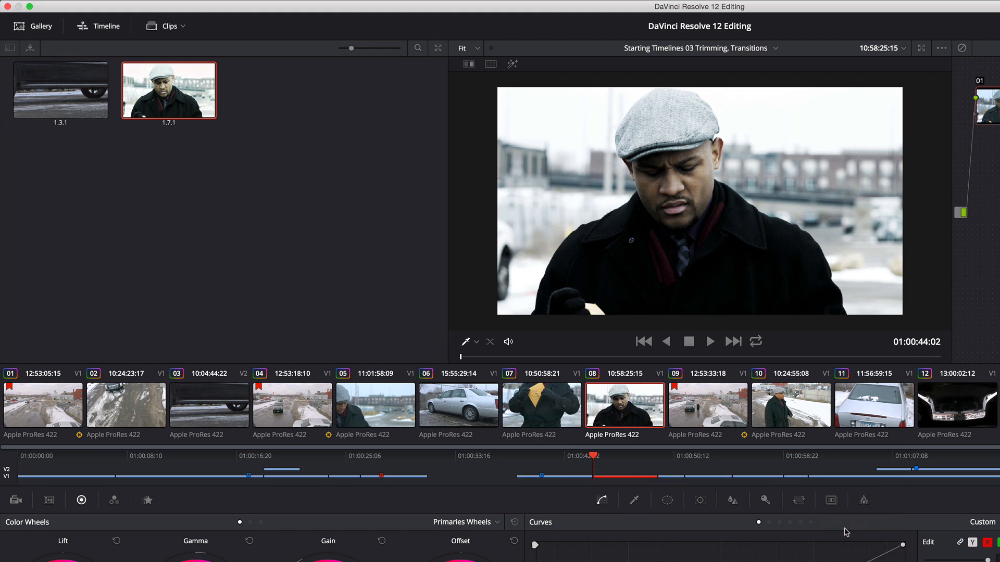
Make clip 09, the parking-lot shot, the current clip for grading.
{"action": "left_click", "coordinate": [706, 406]}
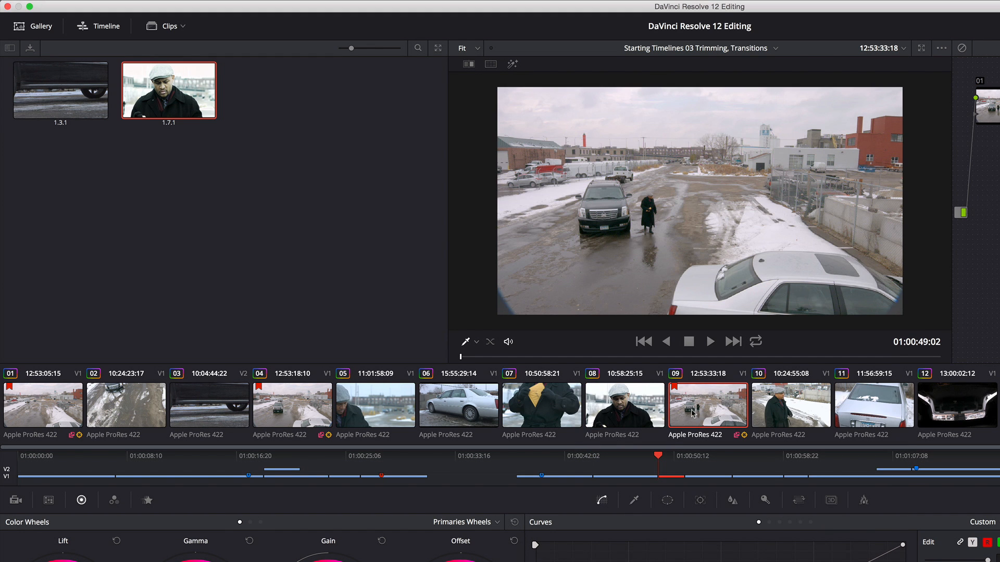
{"action": "mouse_move", "coordinate": [690, 411]}
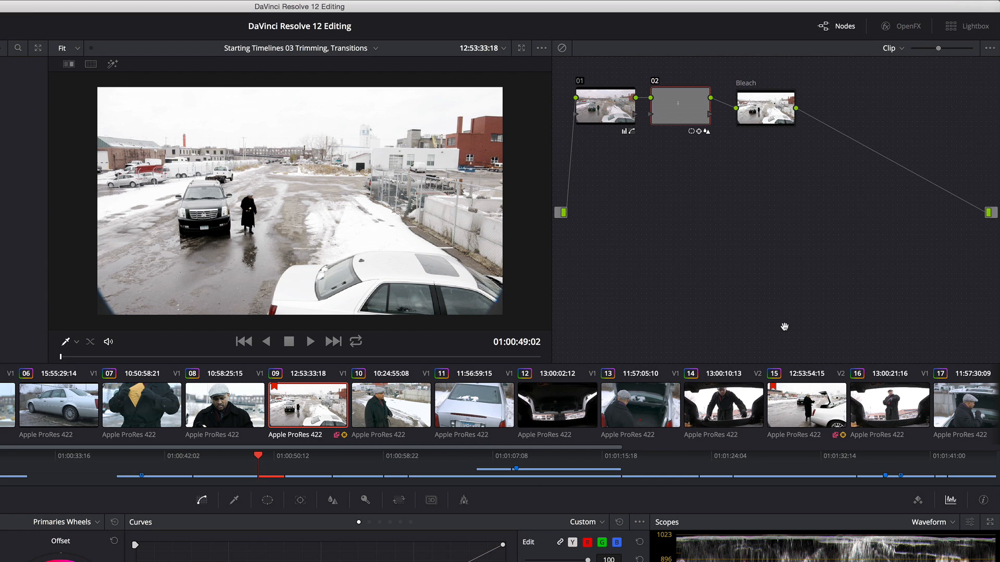
{"action": "mouse_move", "coordinate": [757, 112]}
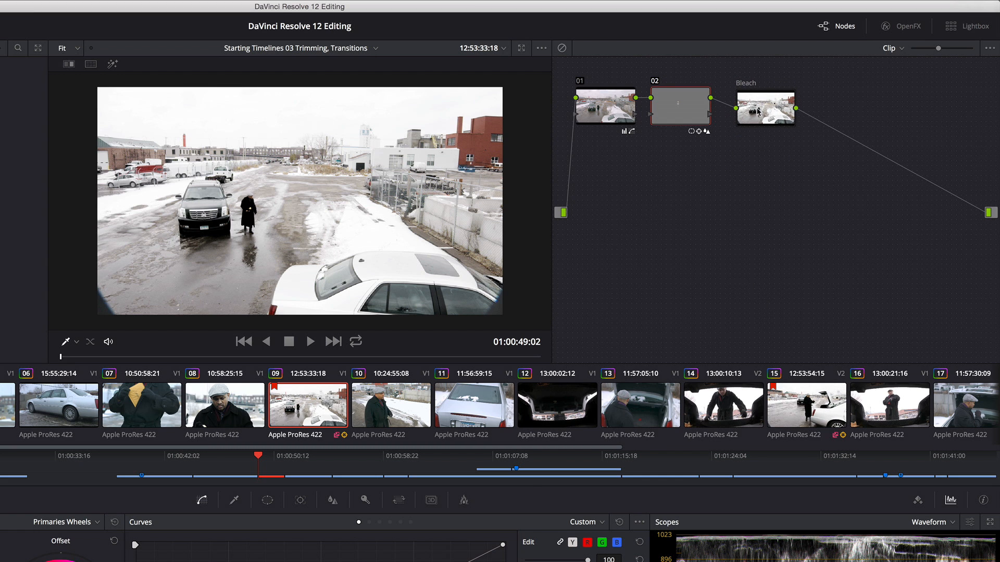
{"action": "right_click", "coordinate": [765, 108]}
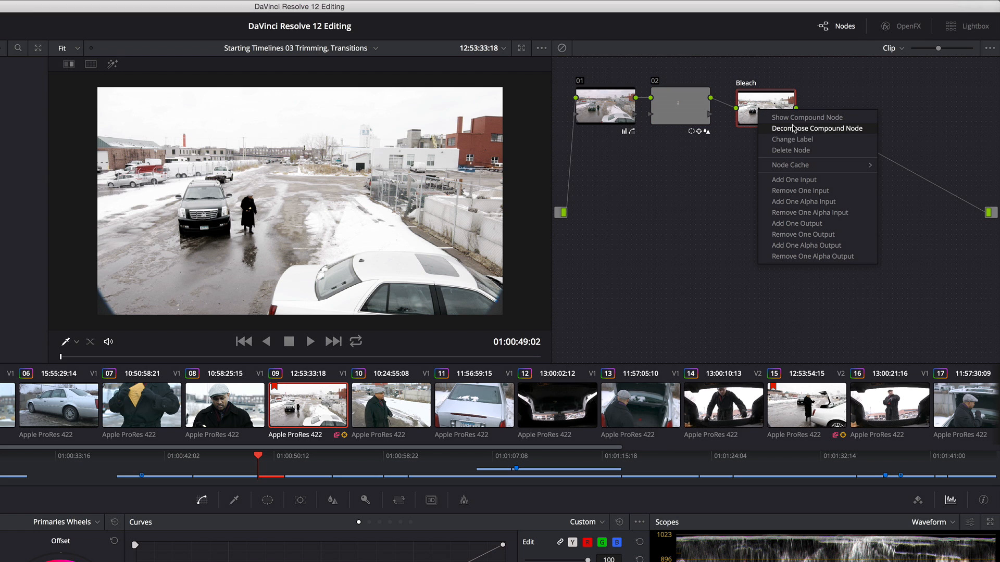
{"action": "left_click", "coordinate": [807, 116]}
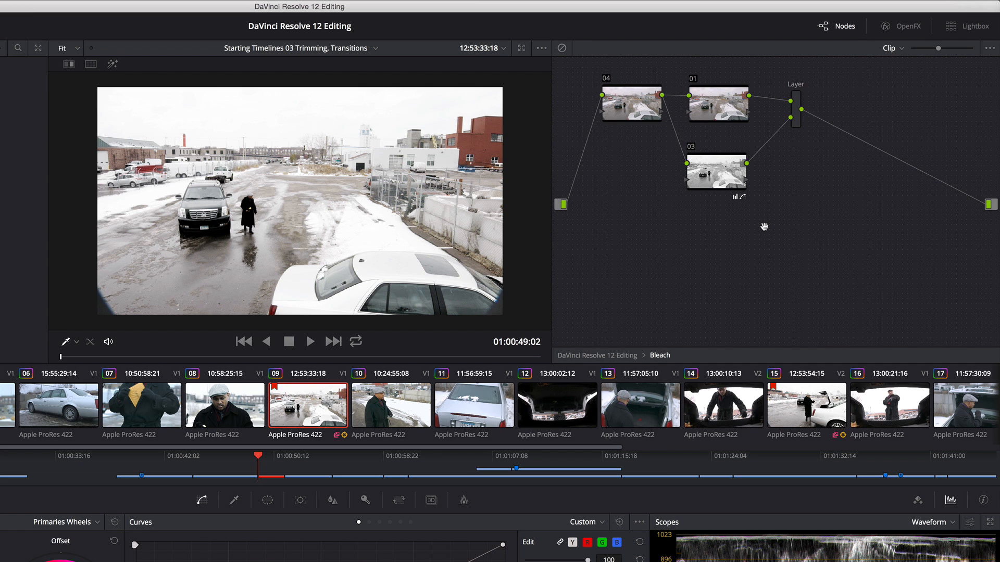
{"action": "mouse_move", "coordinate": [731, 192]}
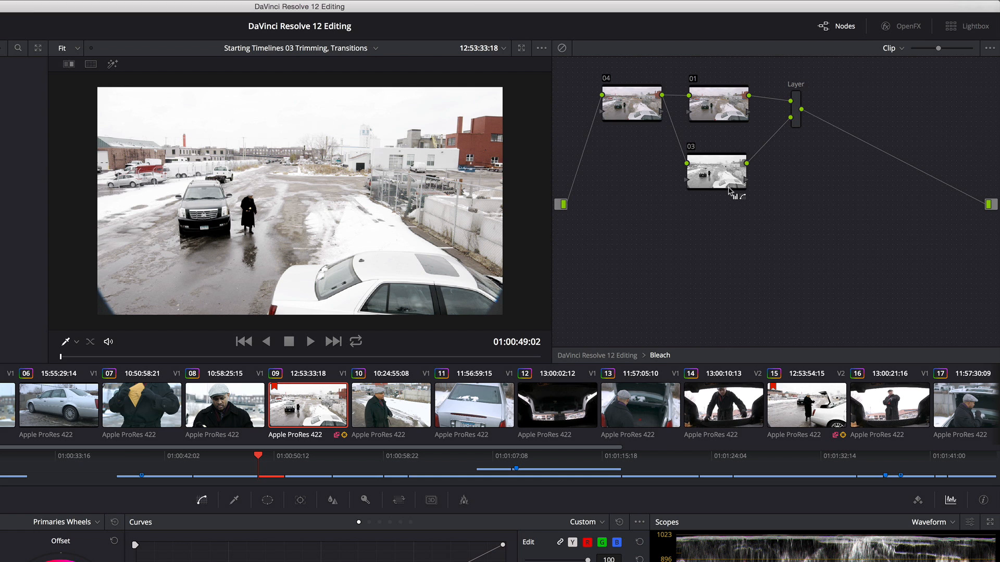
{"action": "mouse_move", "coordinate": [626, 336]}
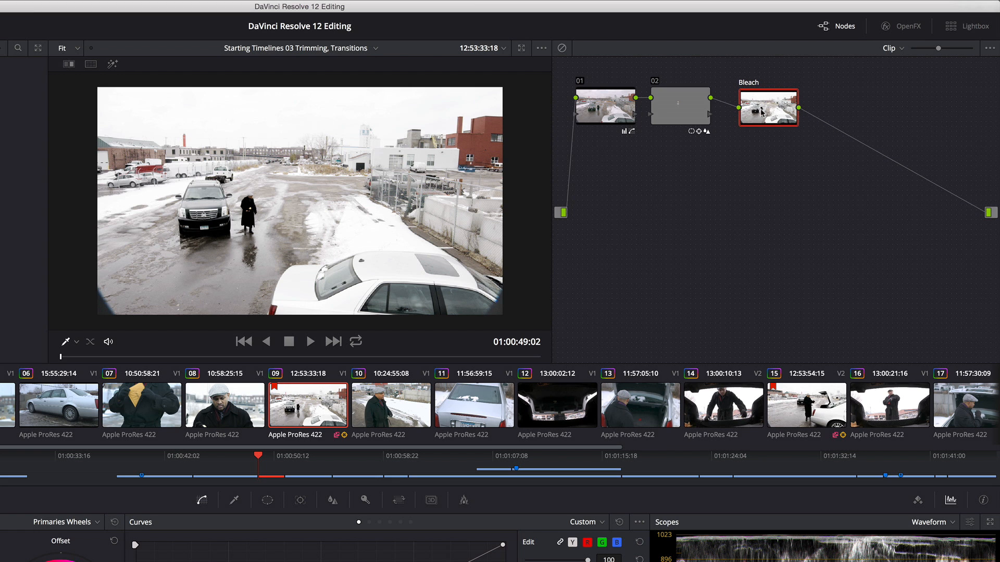
Decompose clip 09's Bleach compound into its individual nodes feeding a Layer mixer.
{"action": "right_click", "coordinate": [768, 110]}
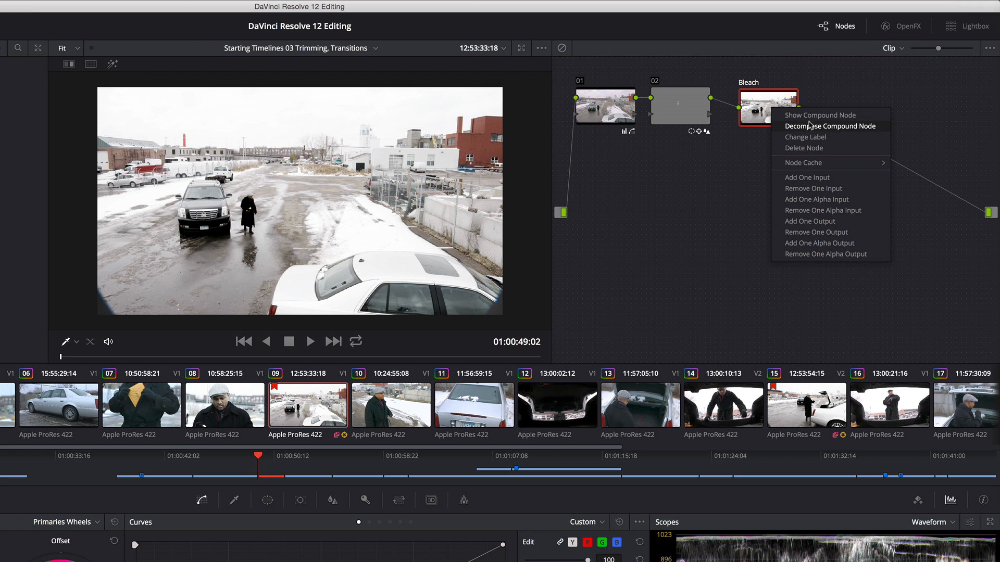
{"action": "left_click", "coordinate": [830, 126]}
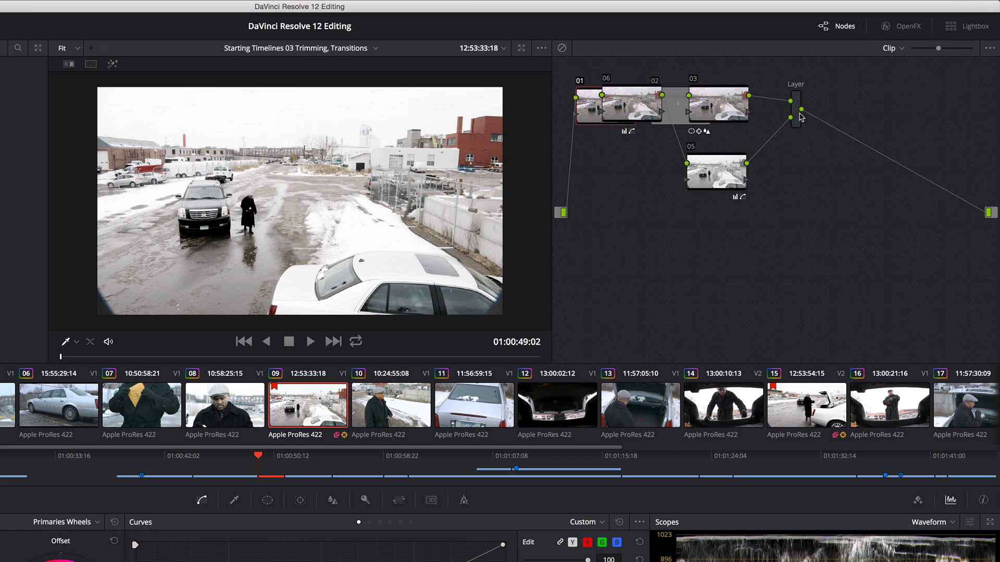